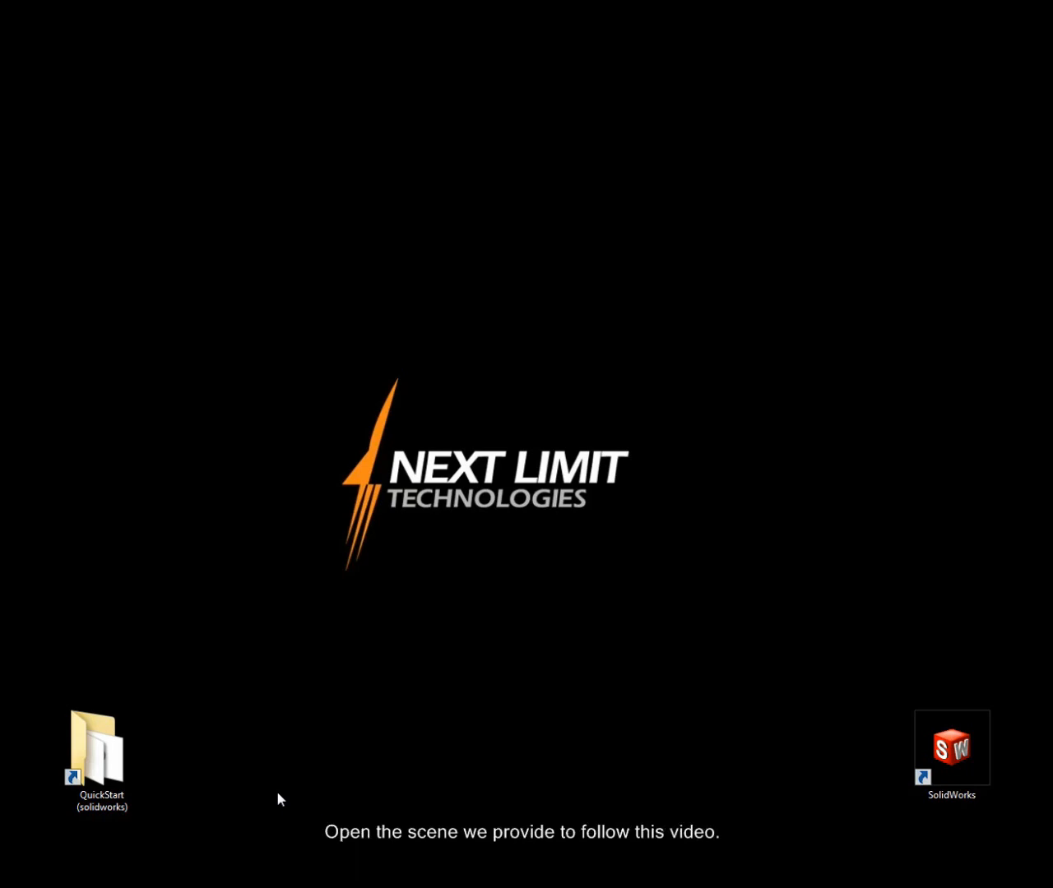
Browse into QuickStart (raw) and open the QuickStart assembly of the table-and-cups scene.
double_click(95, 748)
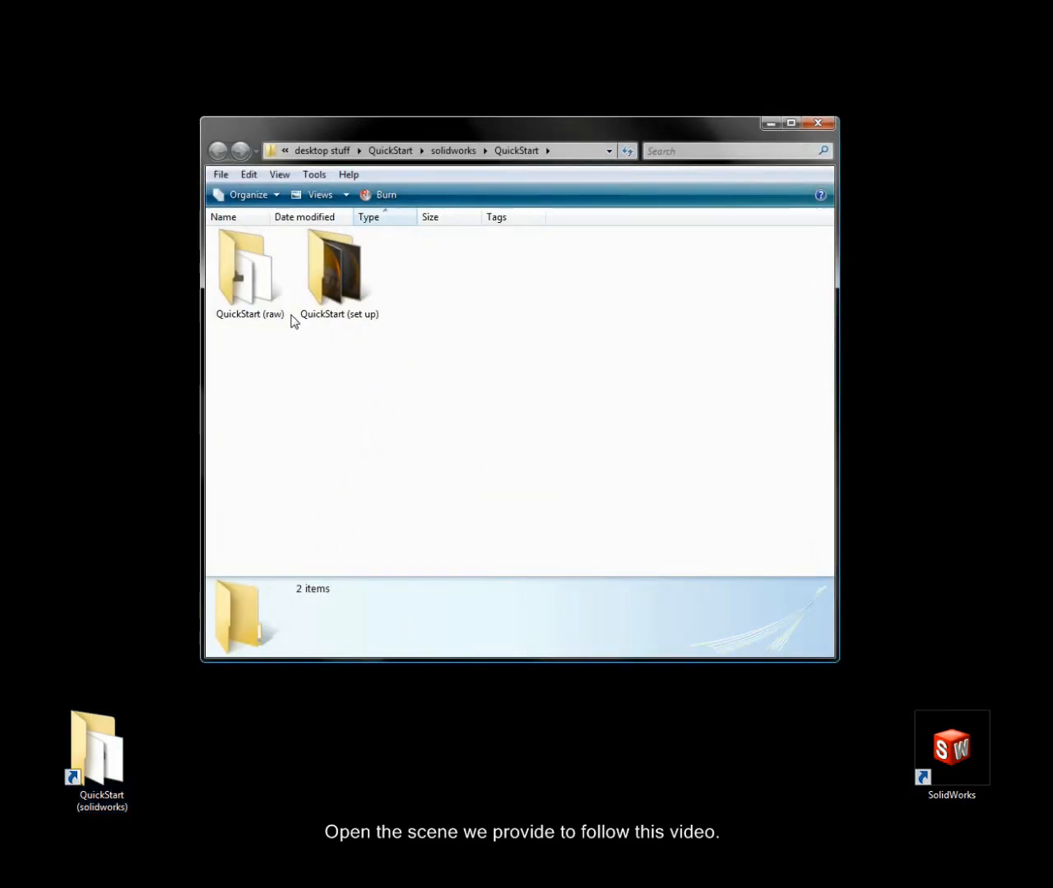
double_click(249, 266)
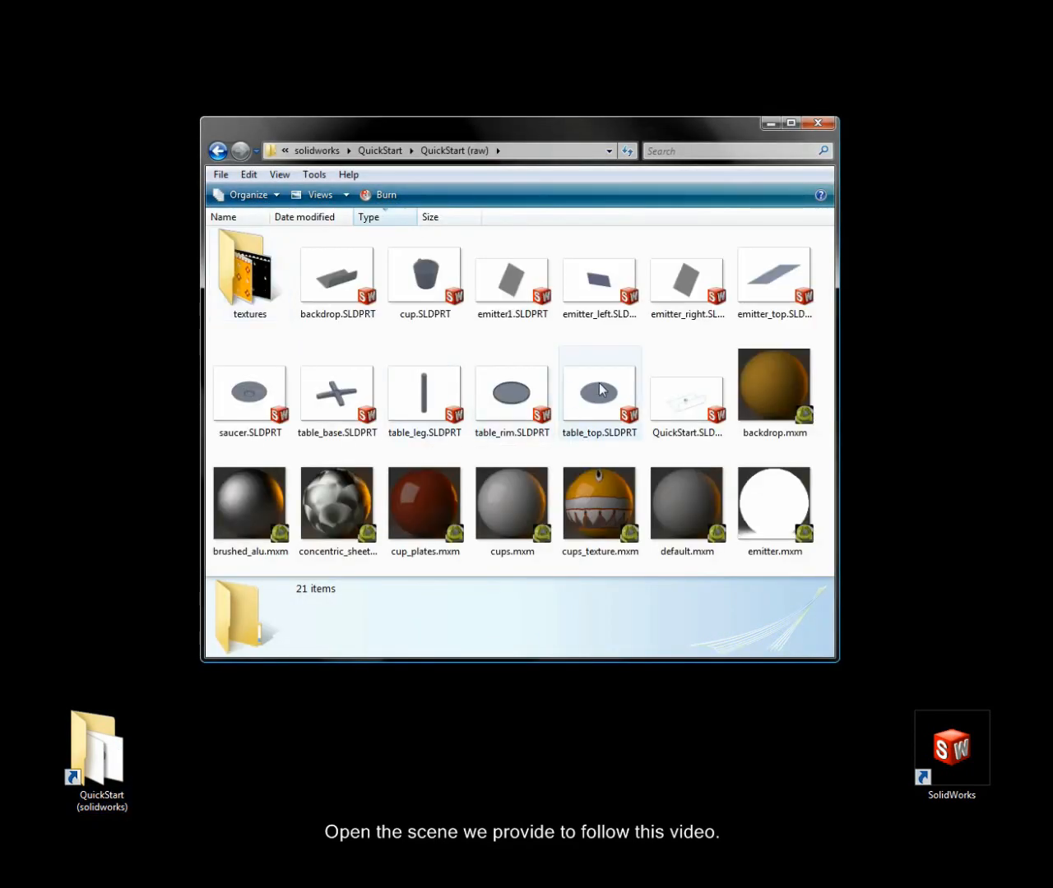
click(688, 386)
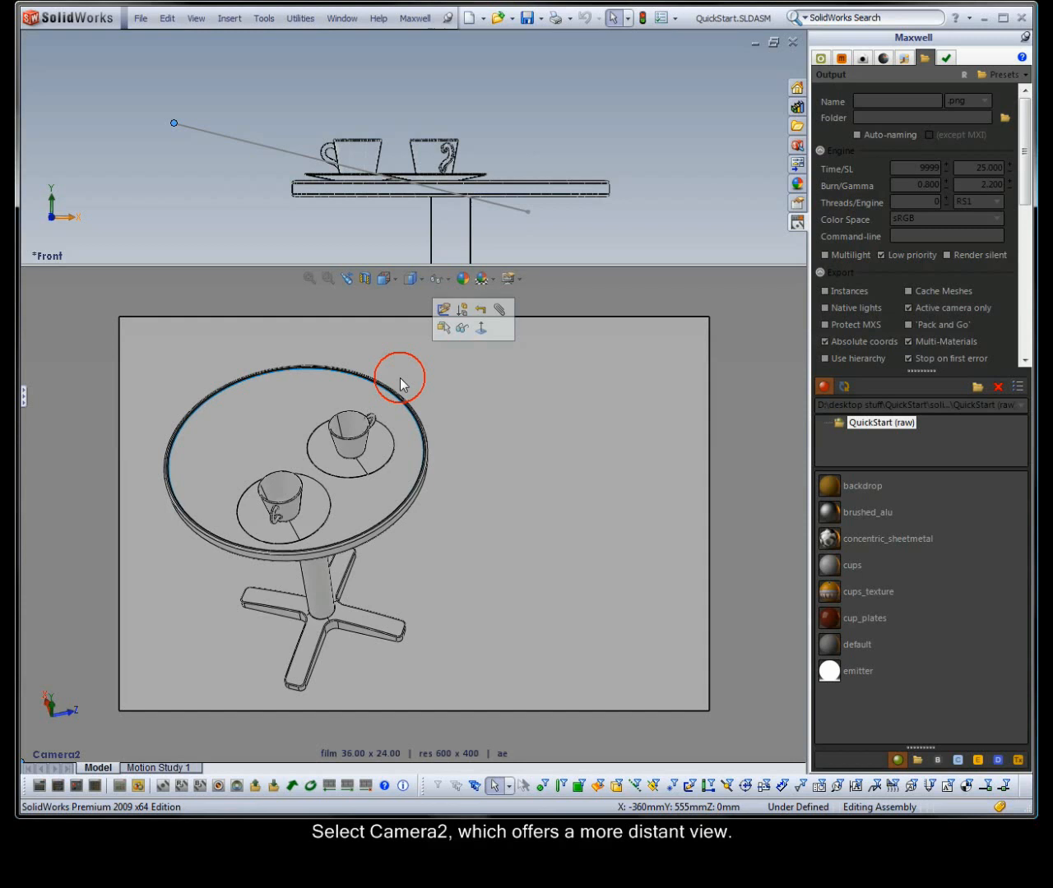
Set the Maxwell output name to sky_dome with a 1-minute render time per frame.
drag(829, 486, 572, 489)
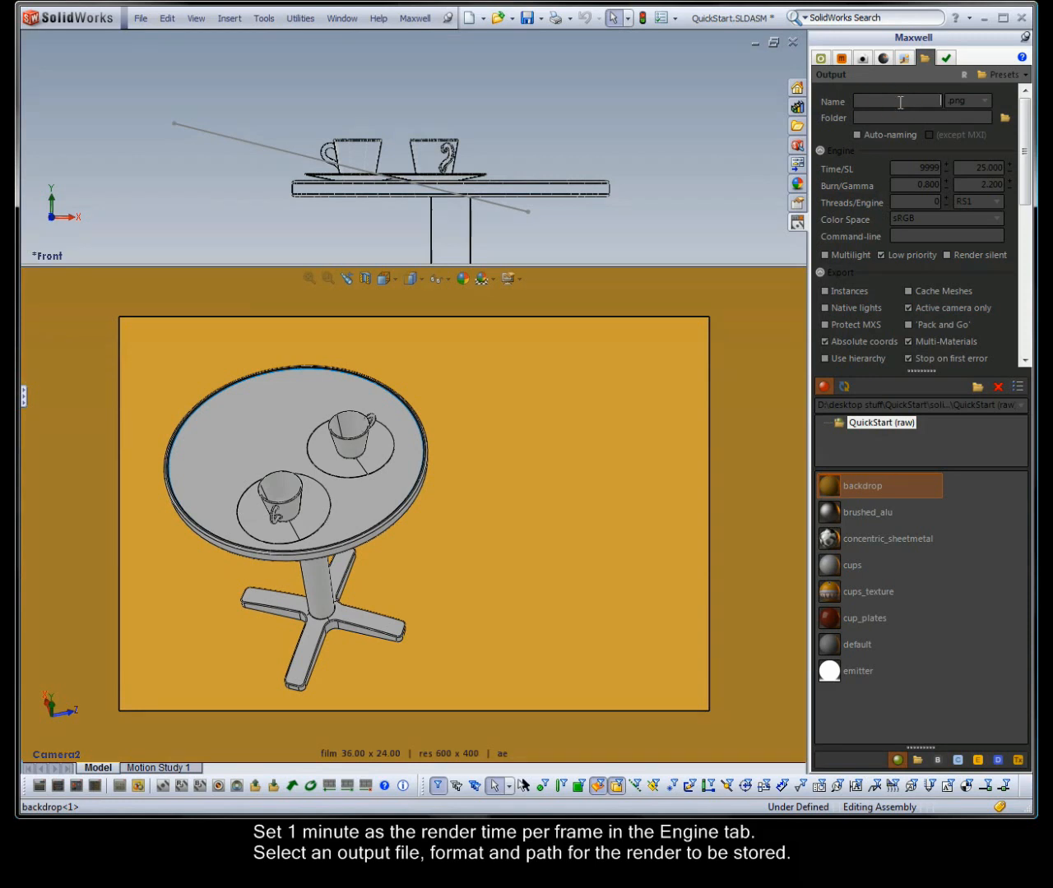
text(sky_dome)
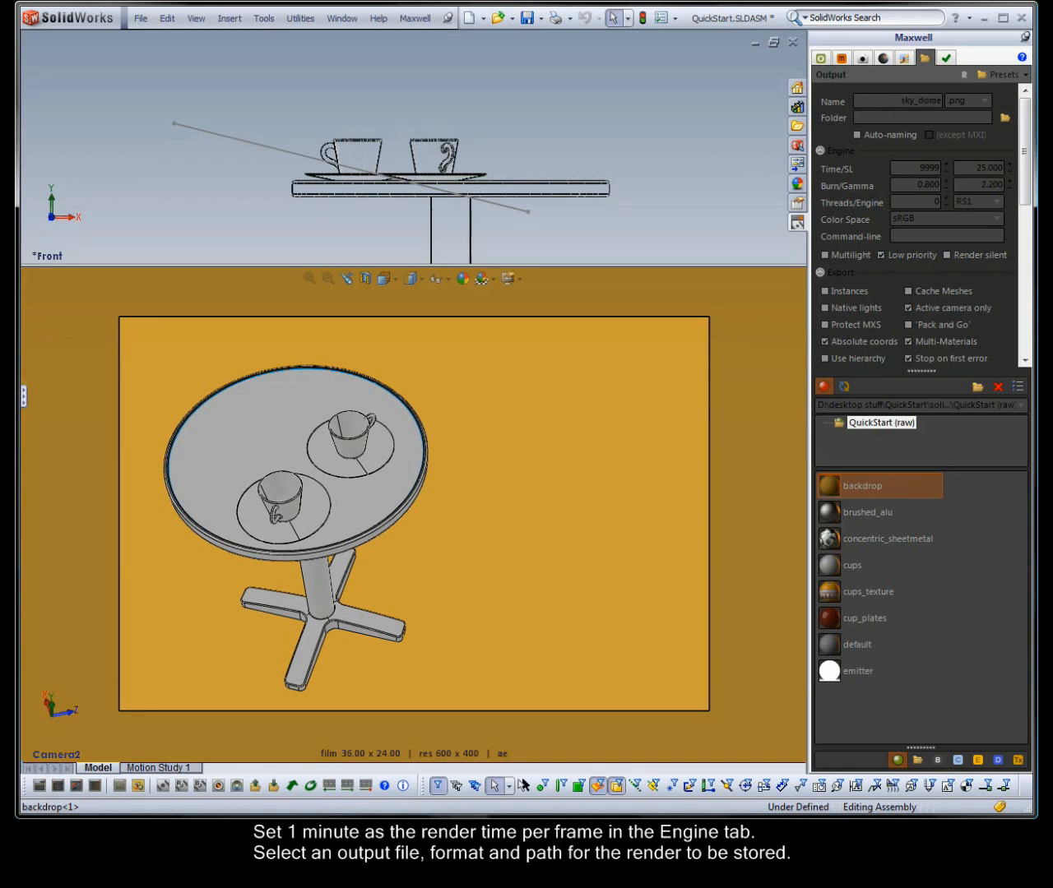
click(918, 168)
text(1)
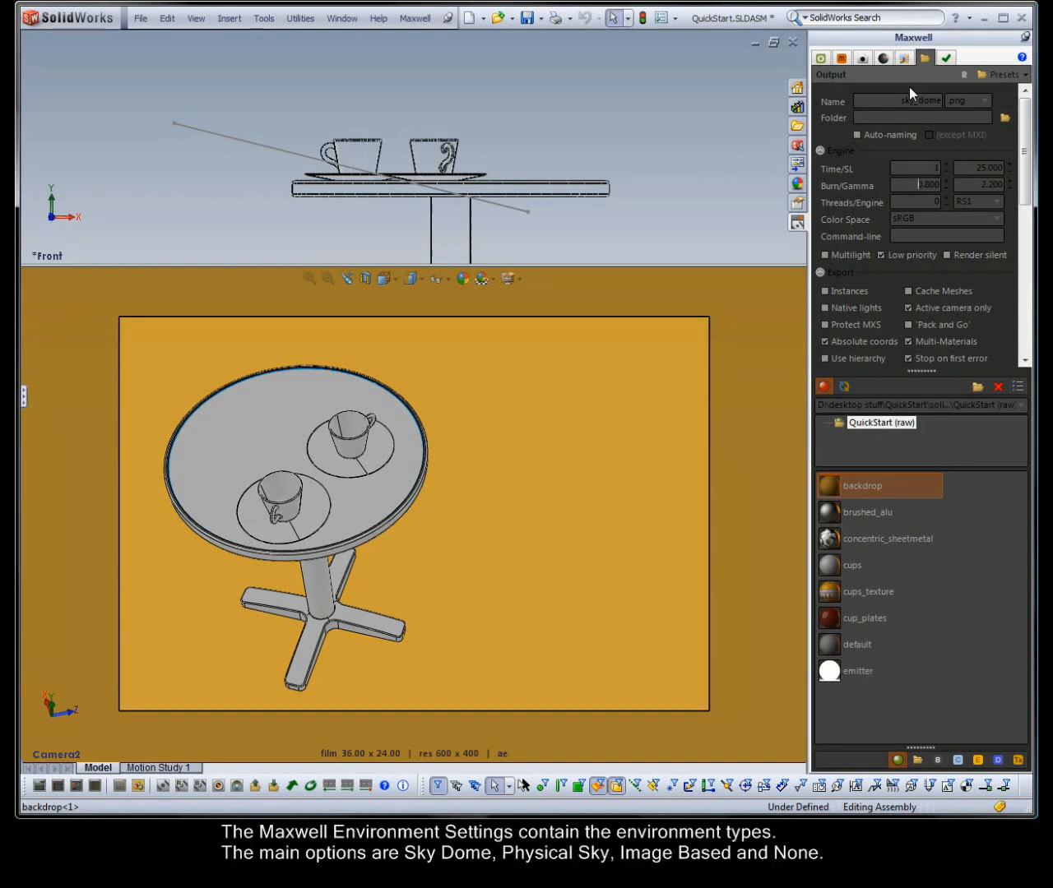
Change the Maxwell environment type from Physical Sky to Sky Dome.
click(901, 60)
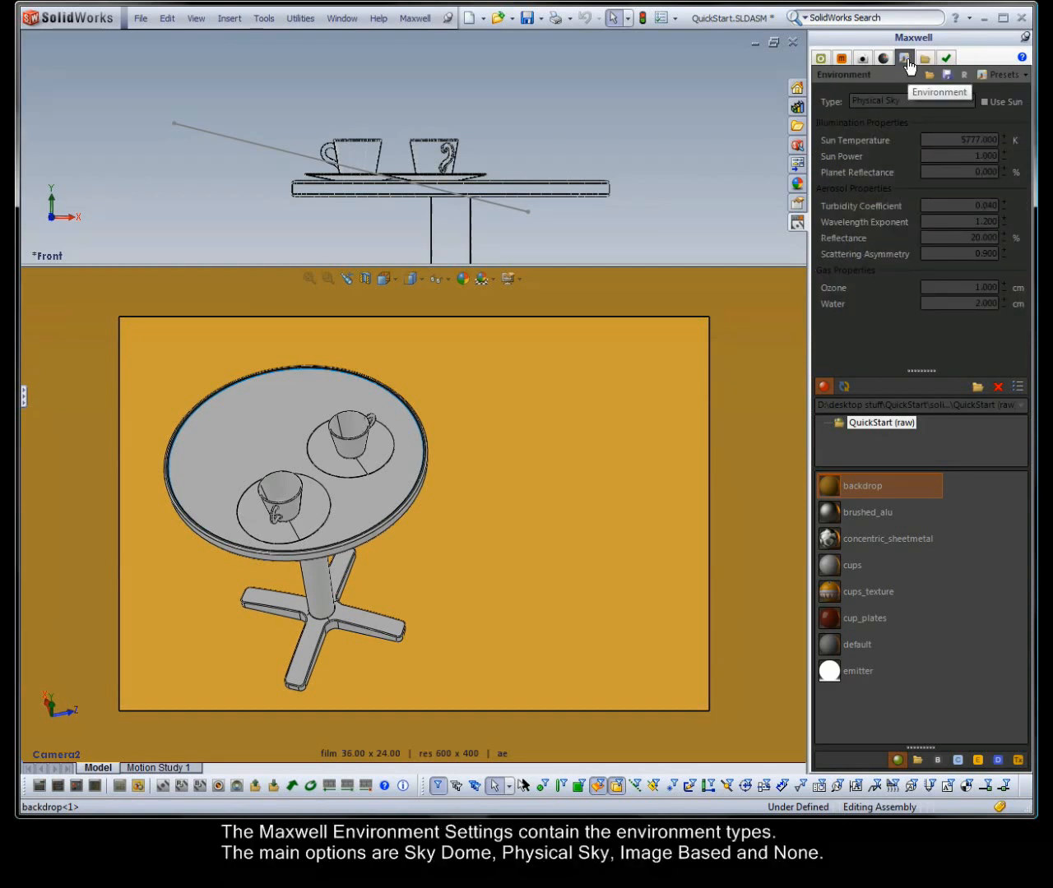
click(908, 102)
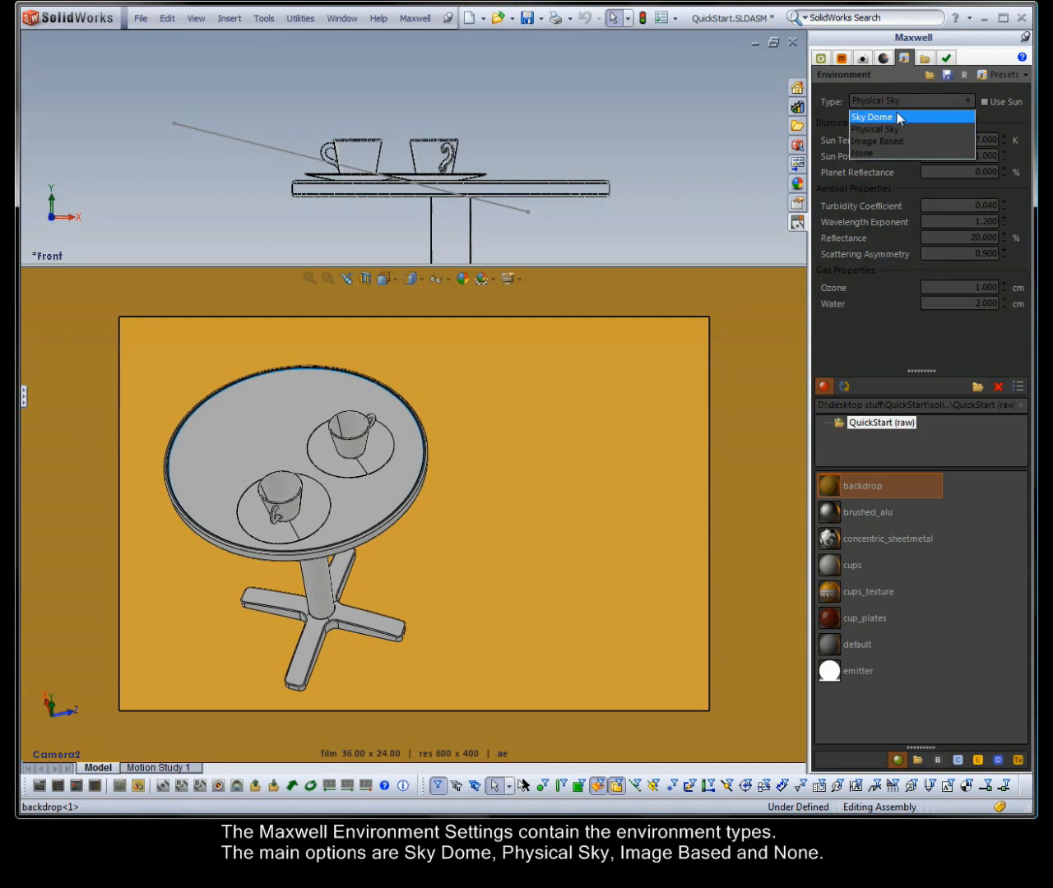
click(870, 117)
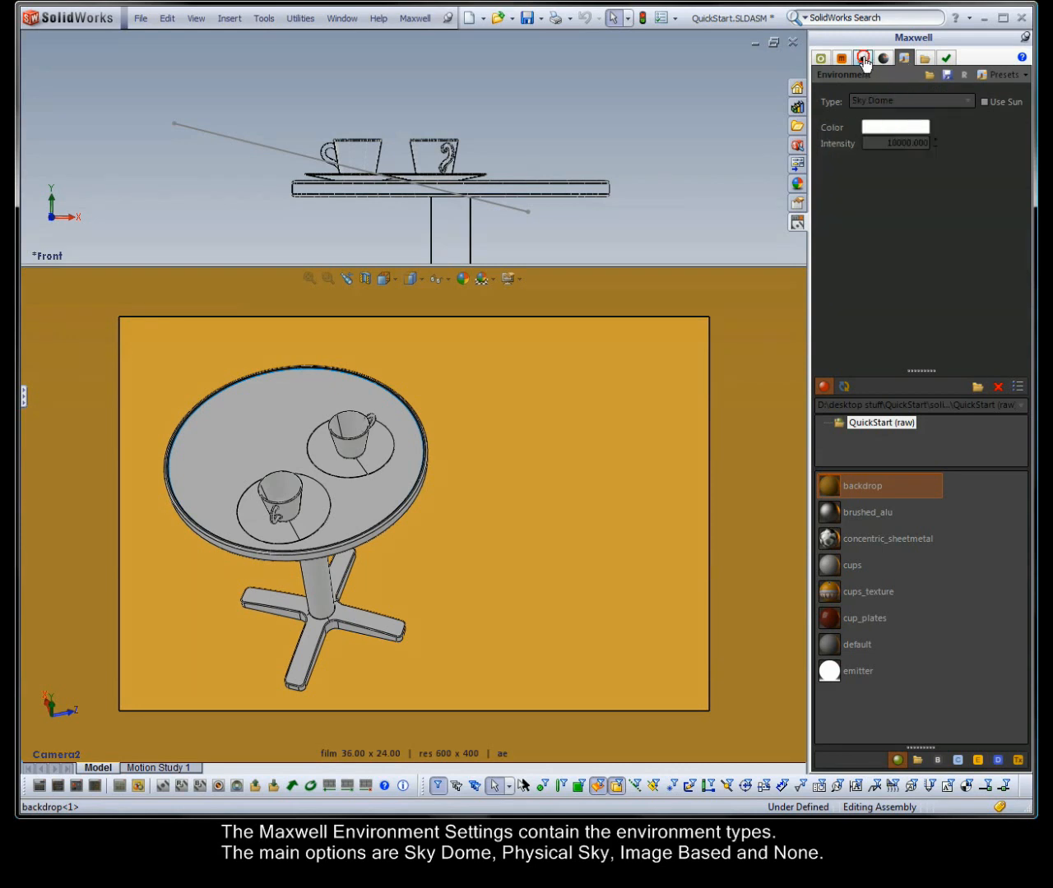
click(862, 59)
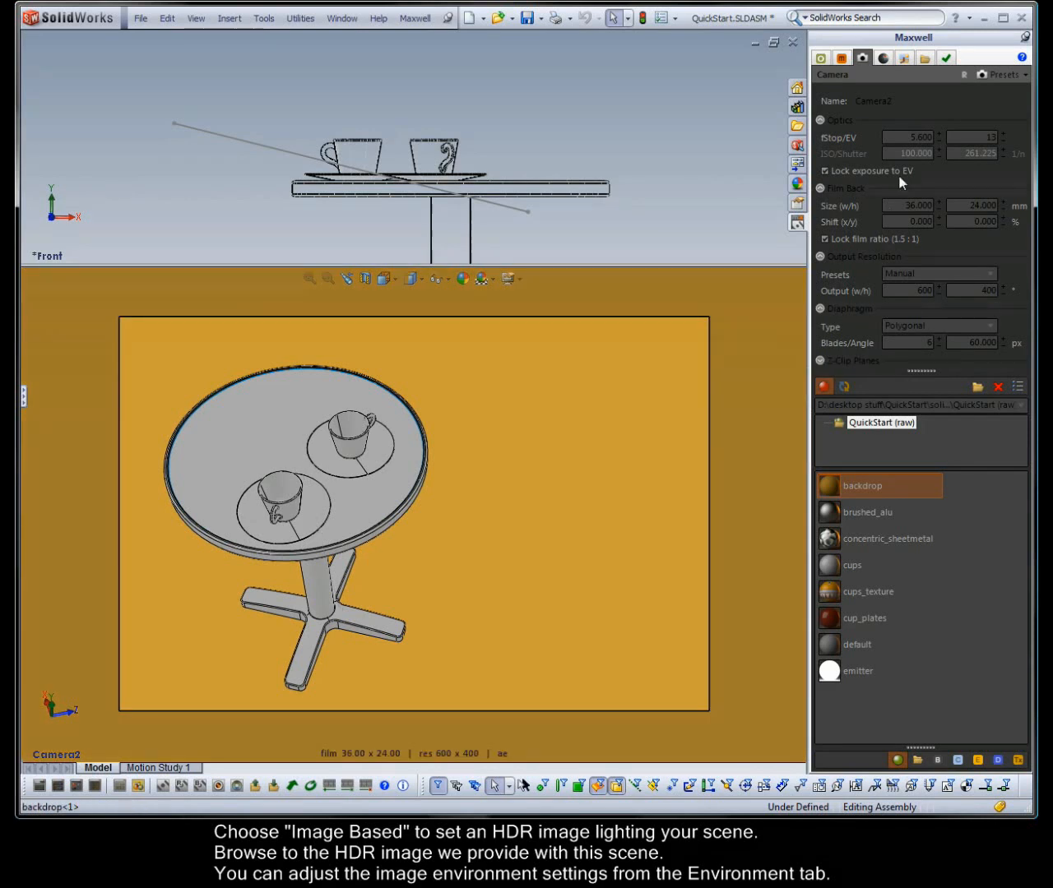
Set the environment to Image Based and load one of the provided .hdr images.
click(903, 58)
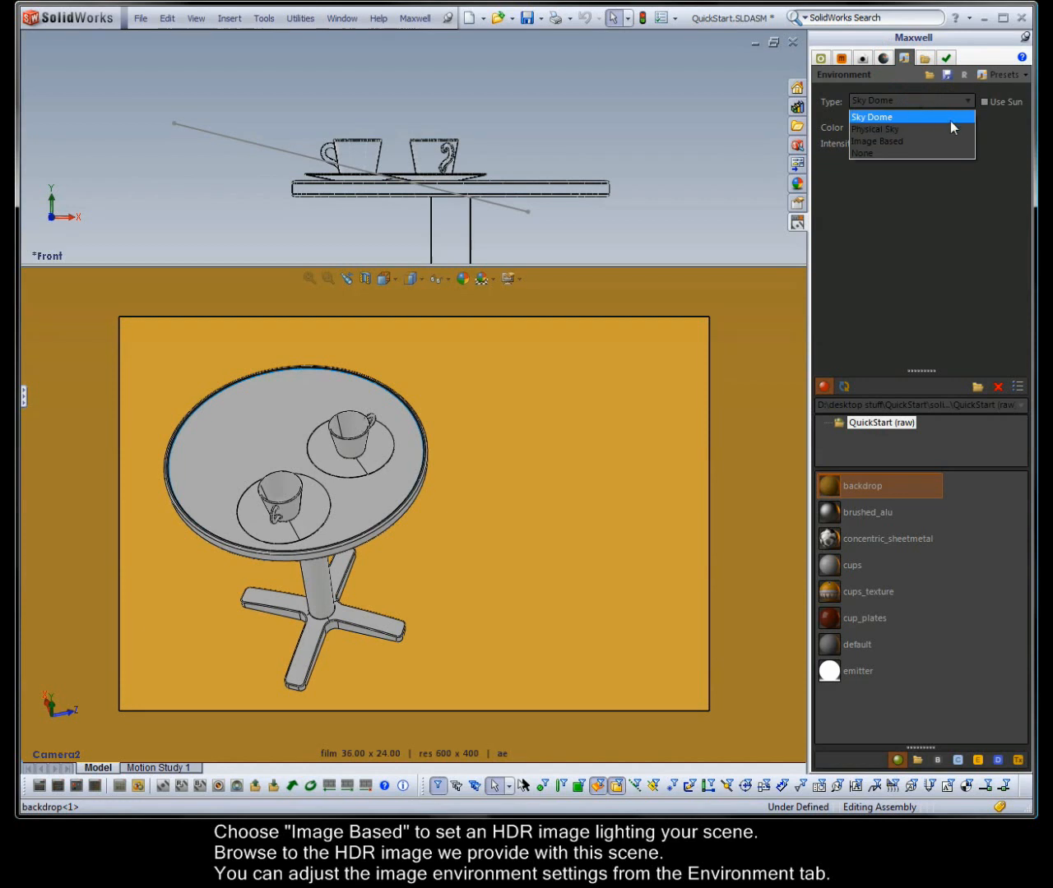
click(877, 142)
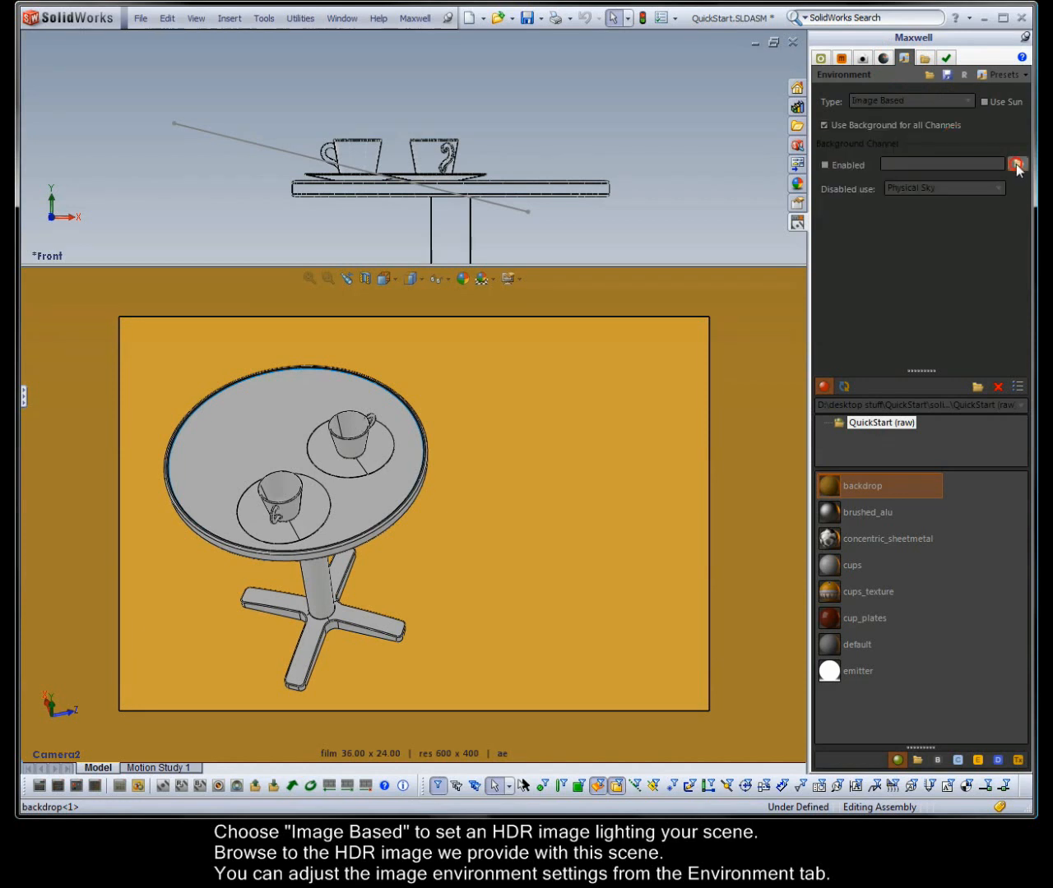
click(1017, 165)
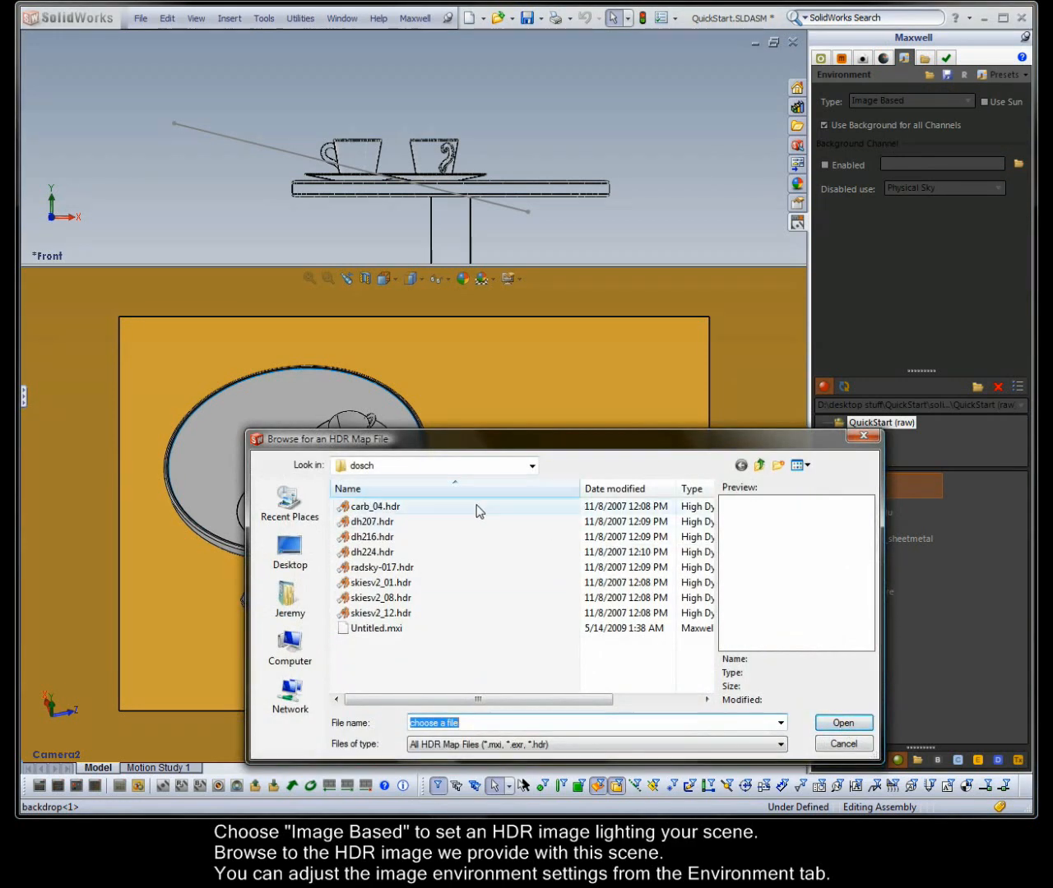
click(842, 722)
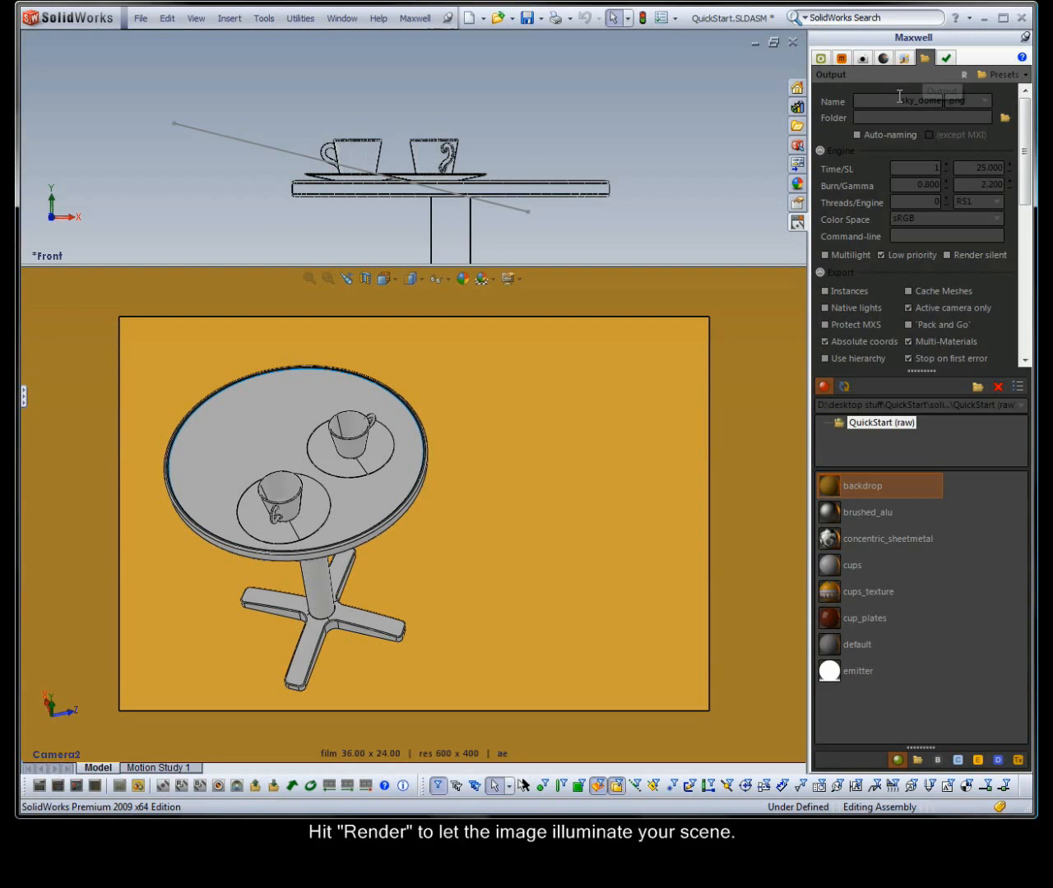
Rename the output to image_based and render the image-lit scene in MXCL.
double_click(918, 102)
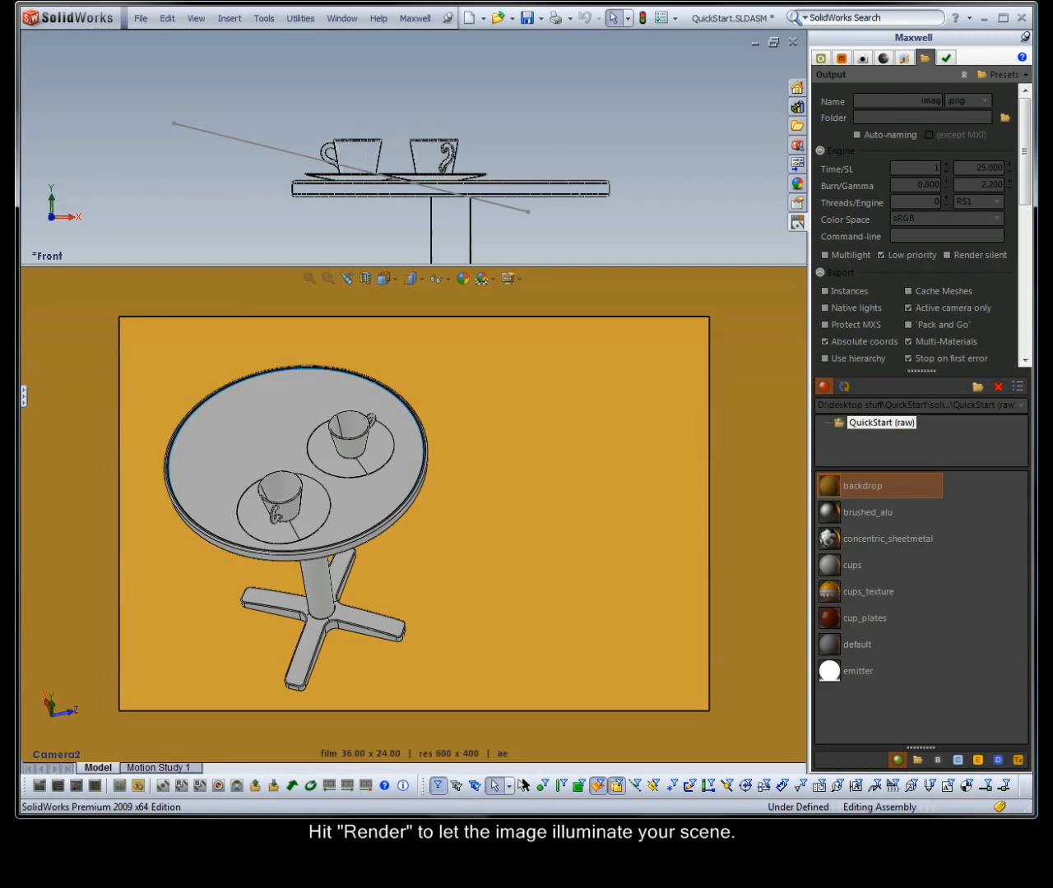
text(image_based)
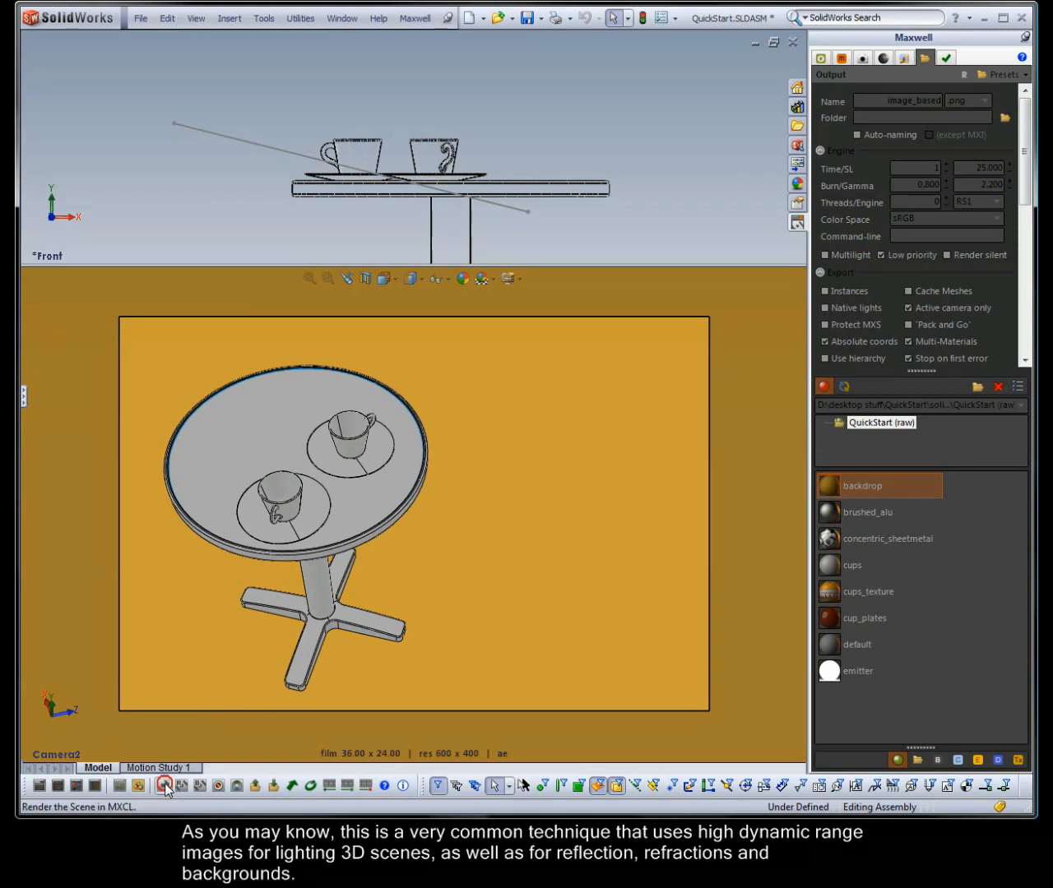
click(164, 786)
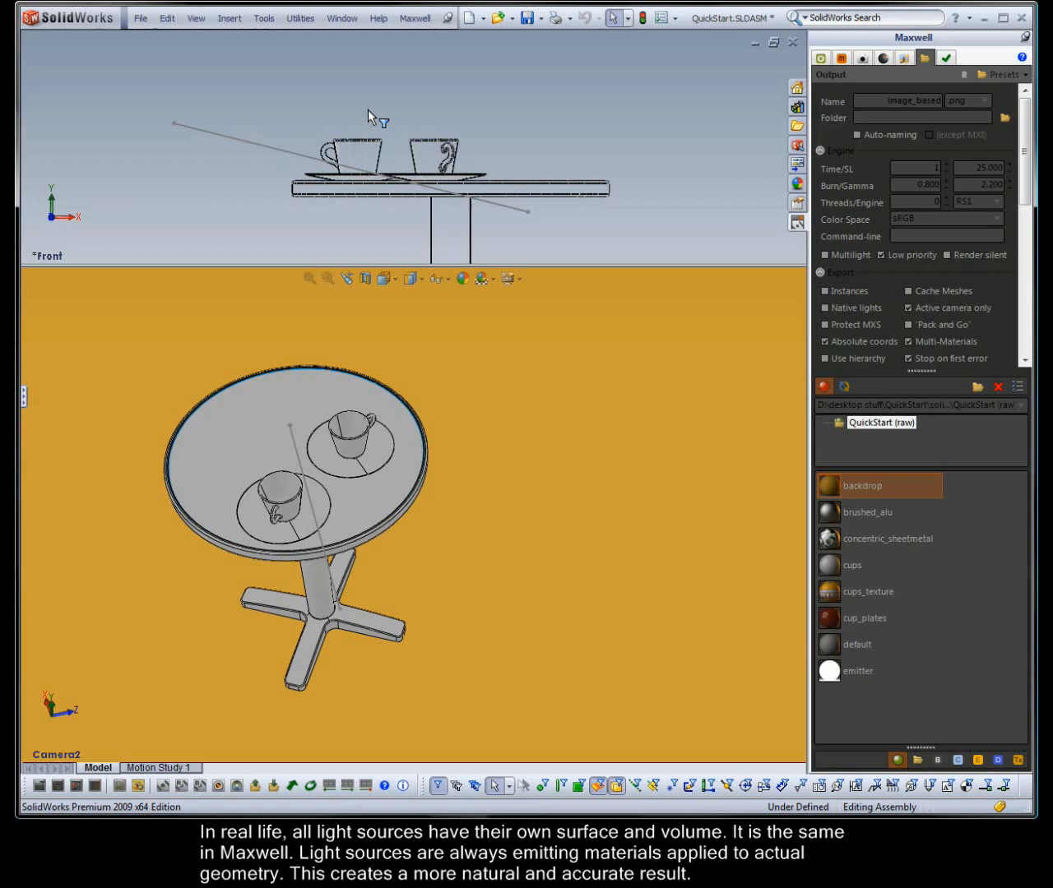
Show the hidden emitter planes around the table and bring up the Maxwell material settings.
click(381, 42)
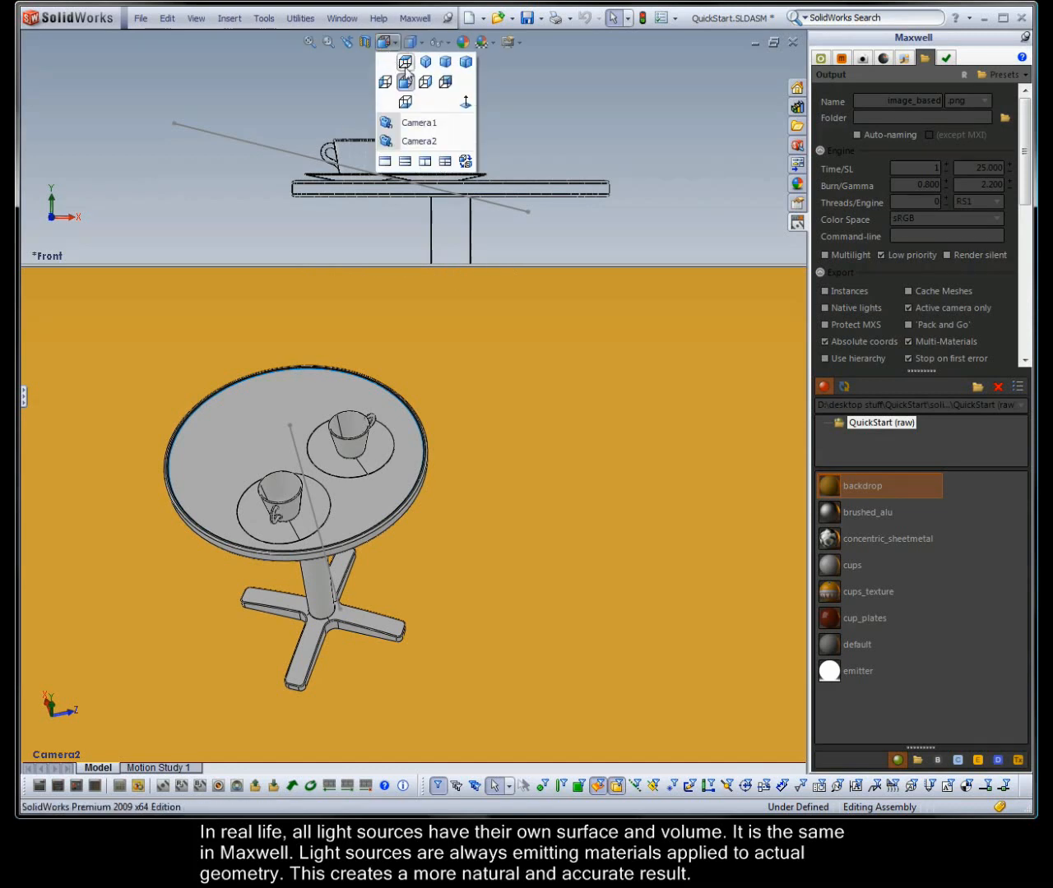
right_click(299, 135)
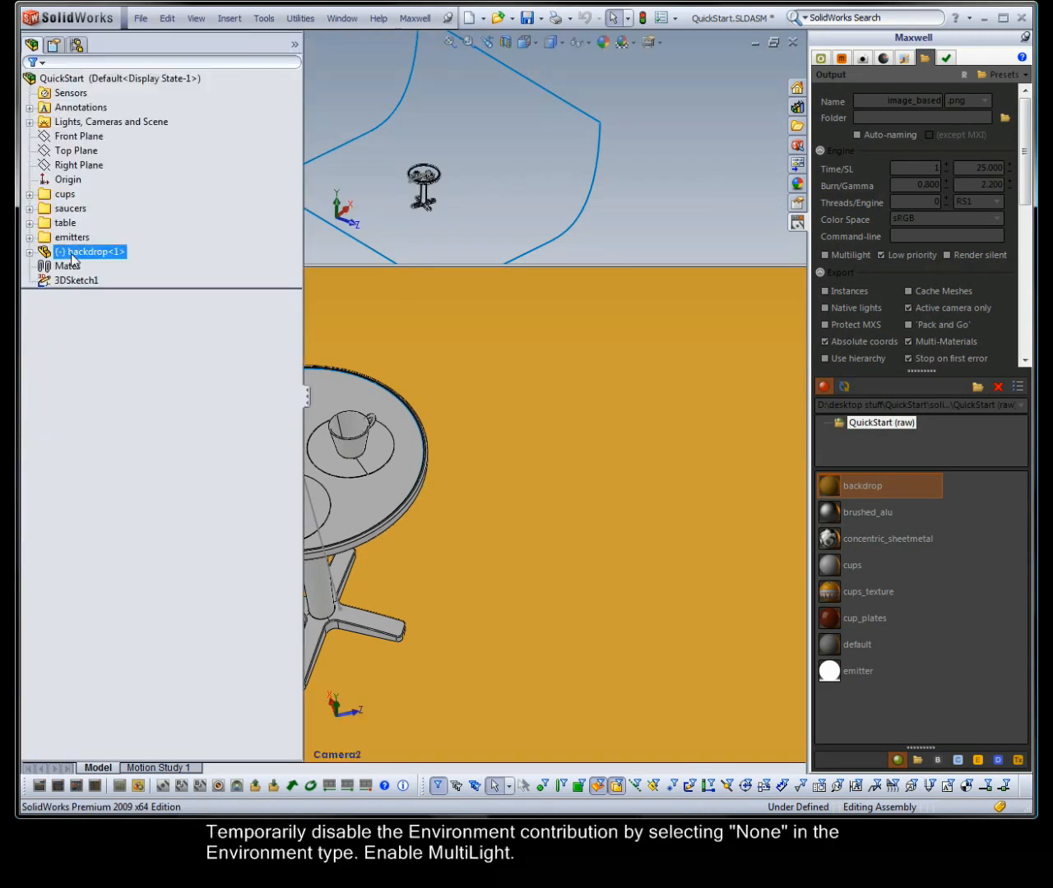
right_click(70, 237)
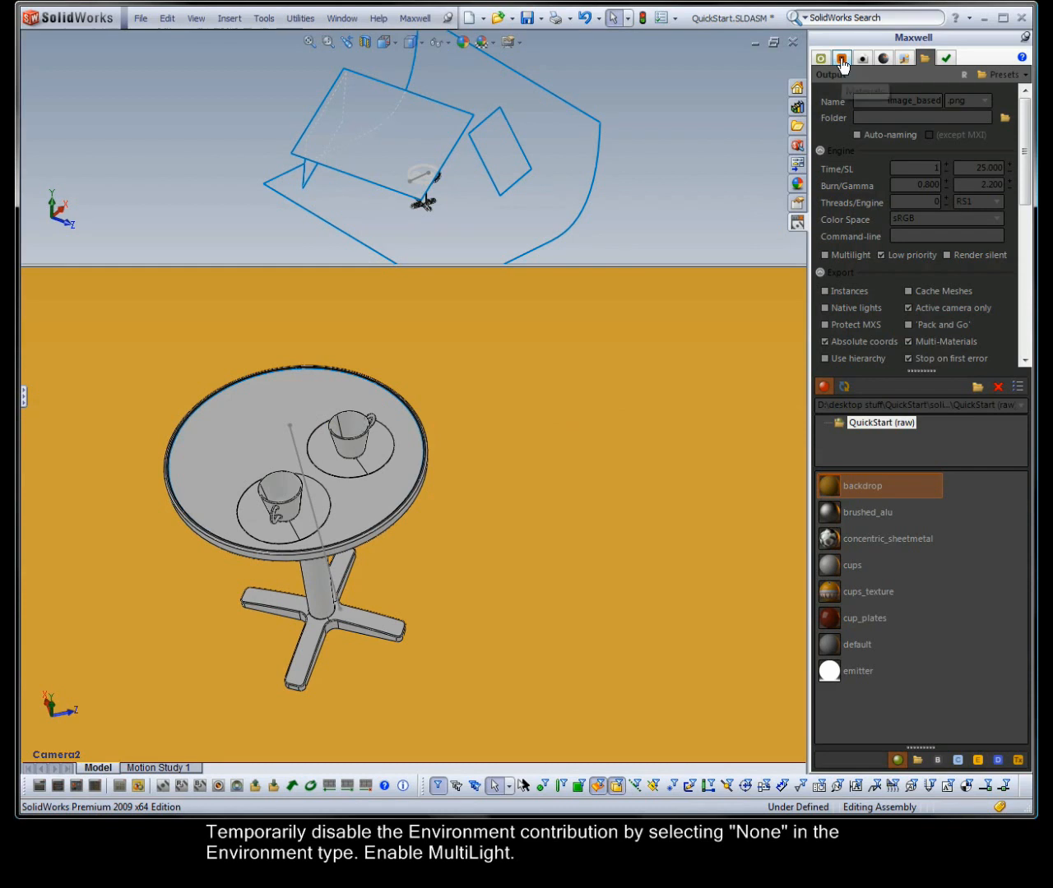
click(842, 56)
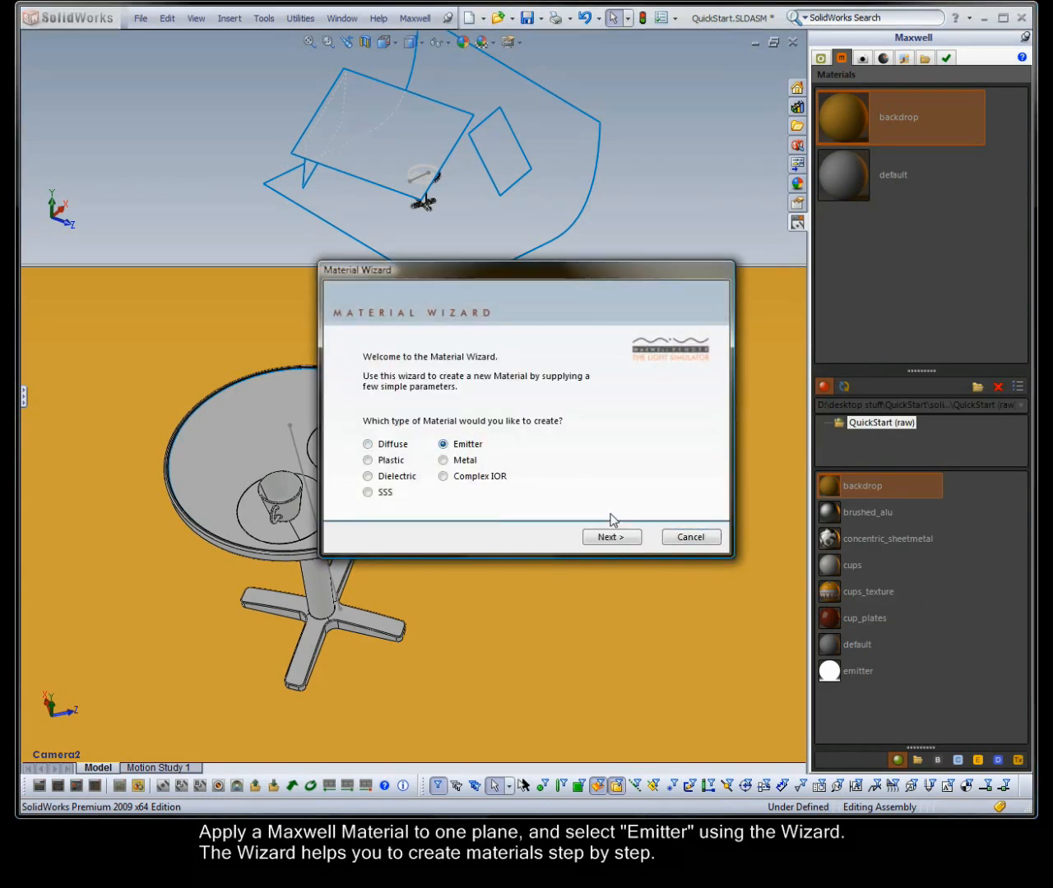
Build a white 300-watt emitter material named 300w and refresh its preview.
click(612, 536)
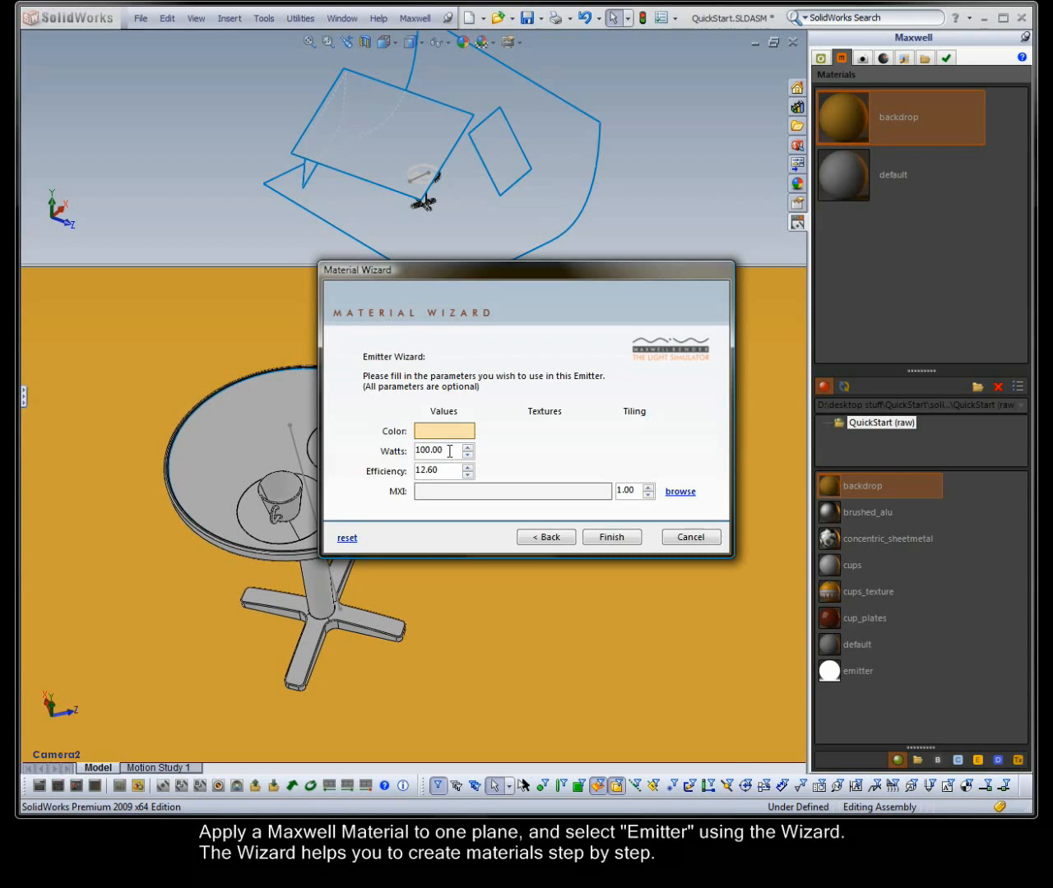
text(300)
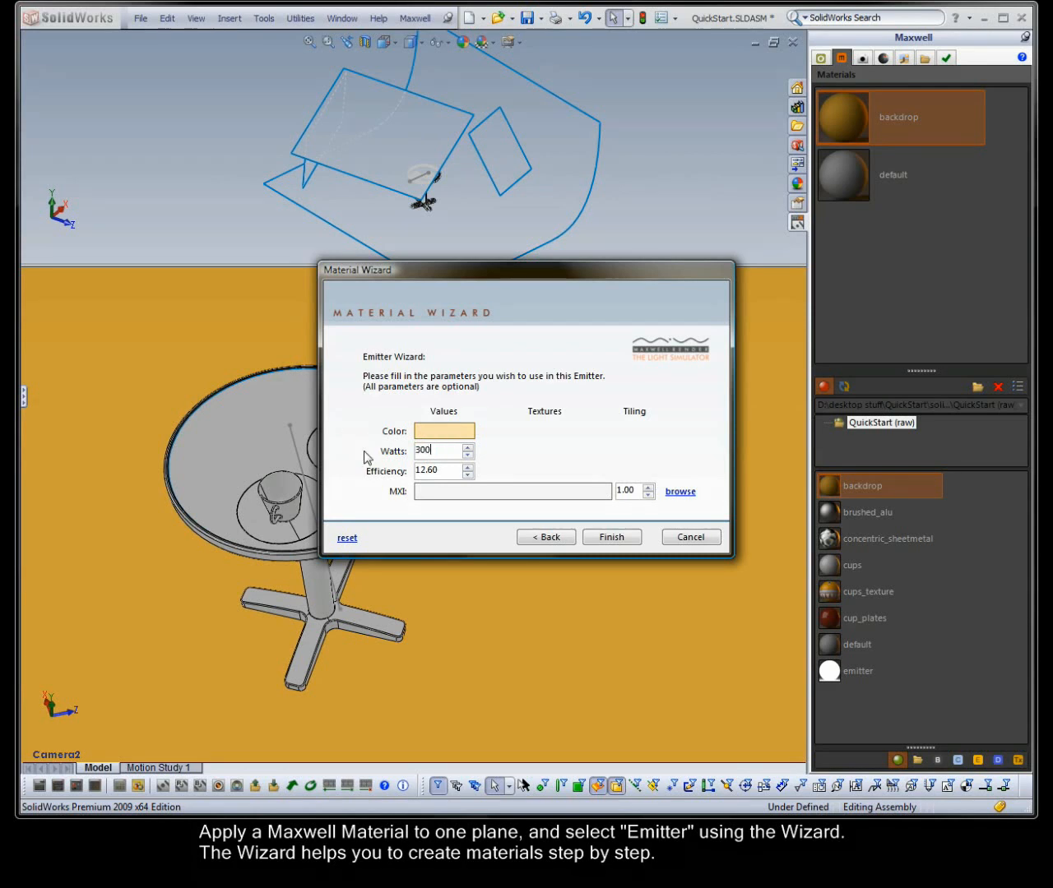
click(611, 536)
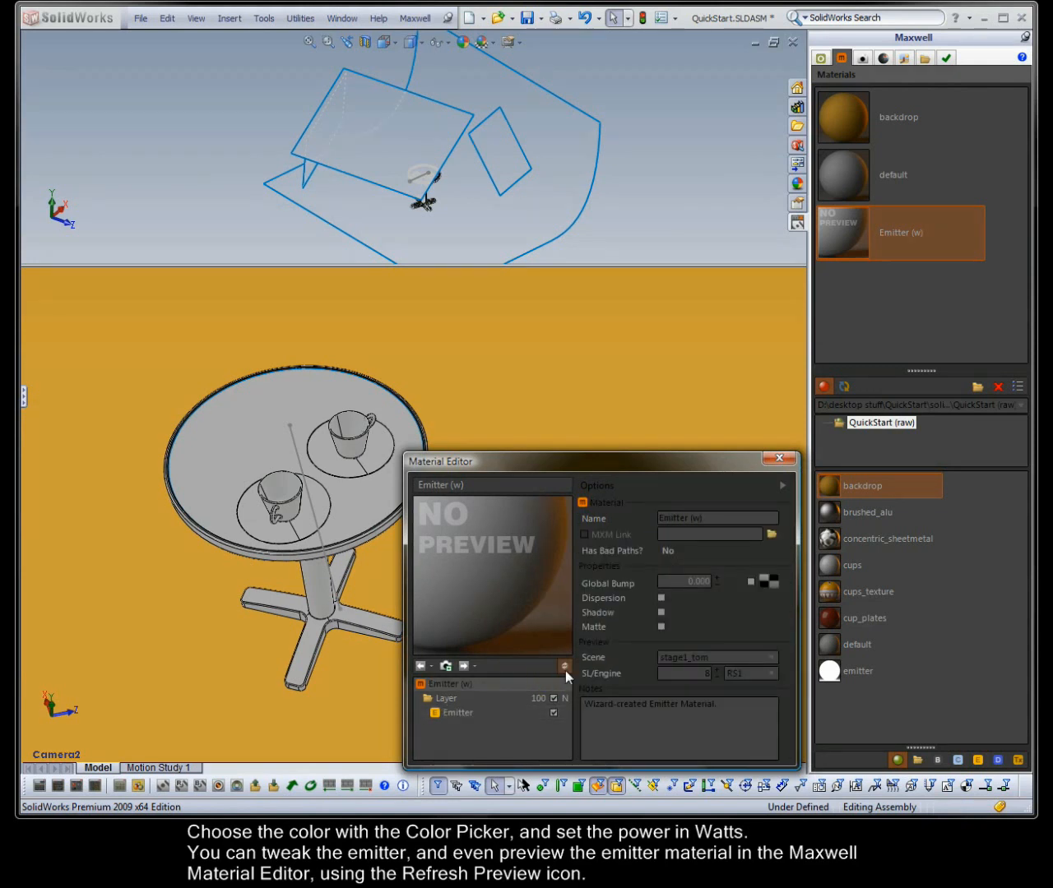
click(563, 666)
text(300w)
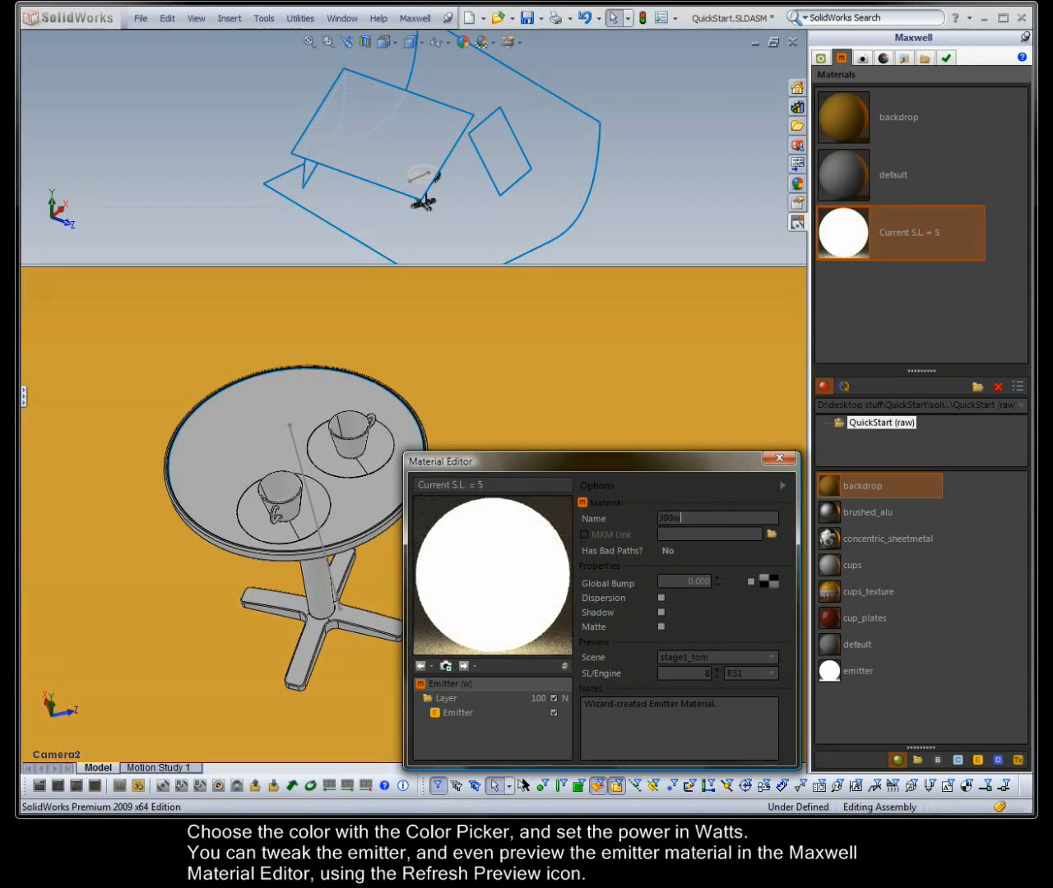
click(709, 533)
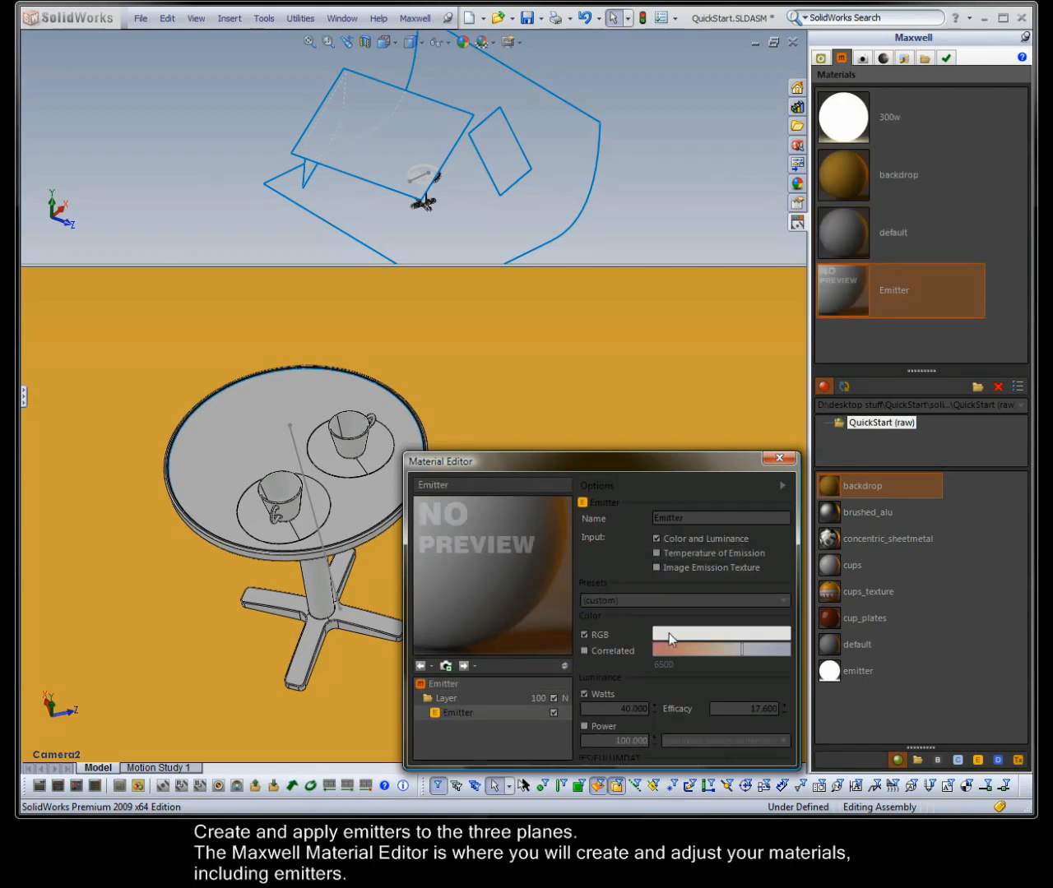
Give the second emitter a blue colour and name it 40w.
click(721, 639)
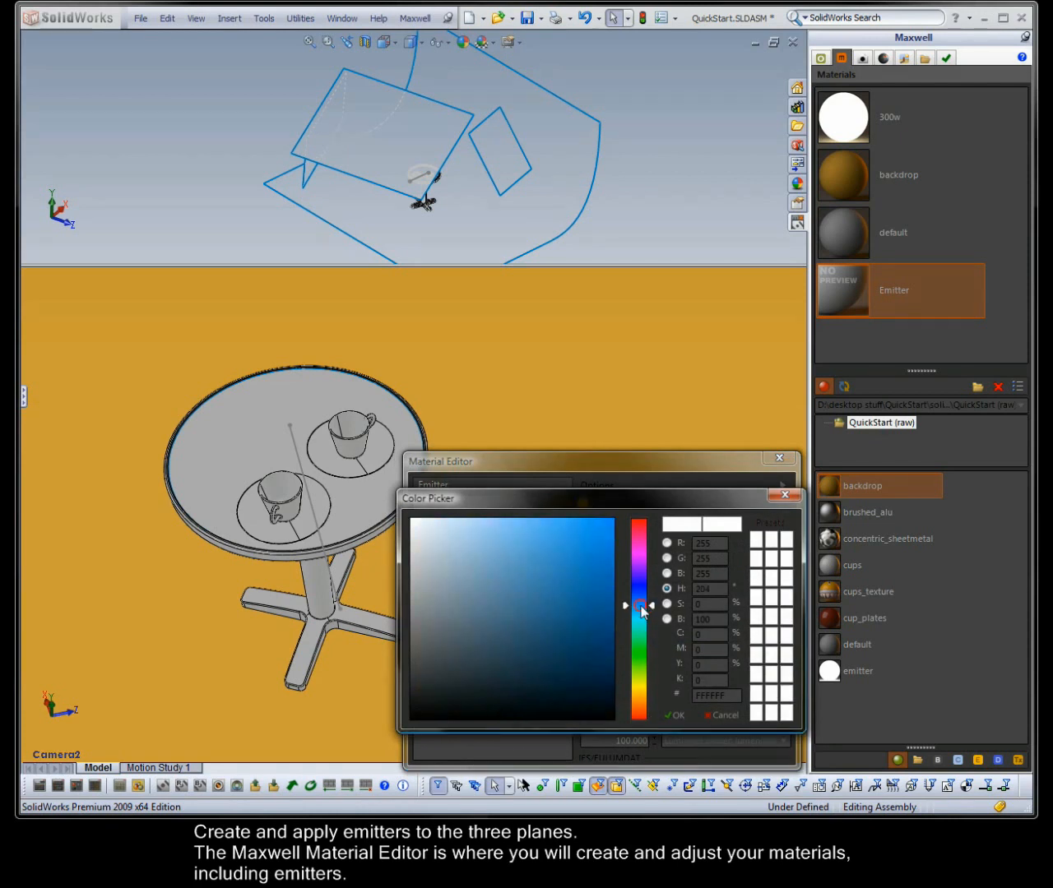
click(565, 548)
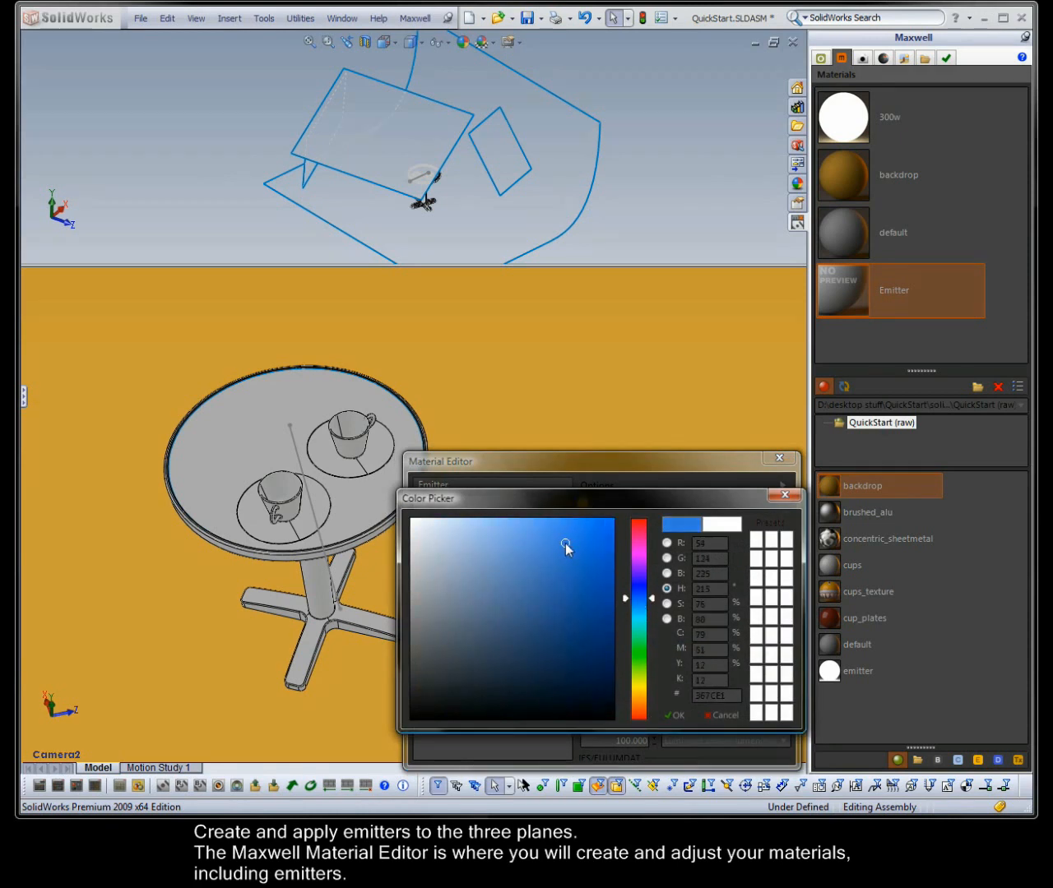
click(674, 714)
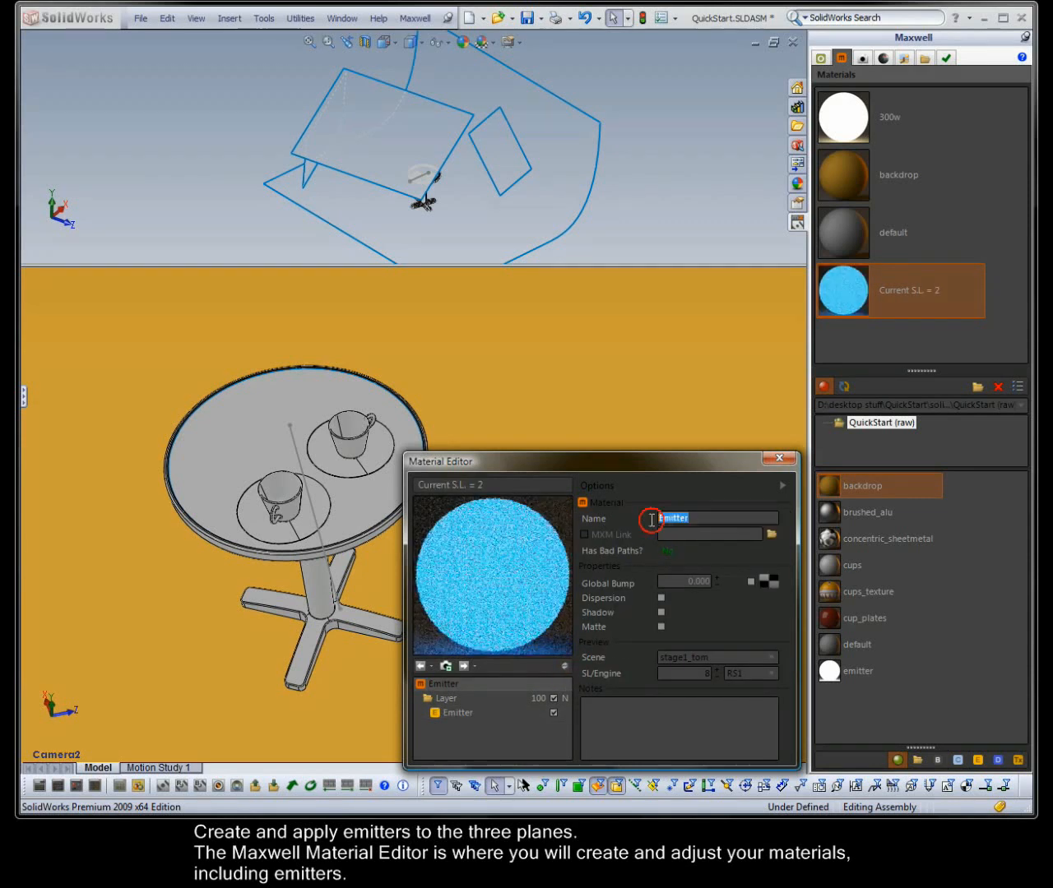
text(40w)
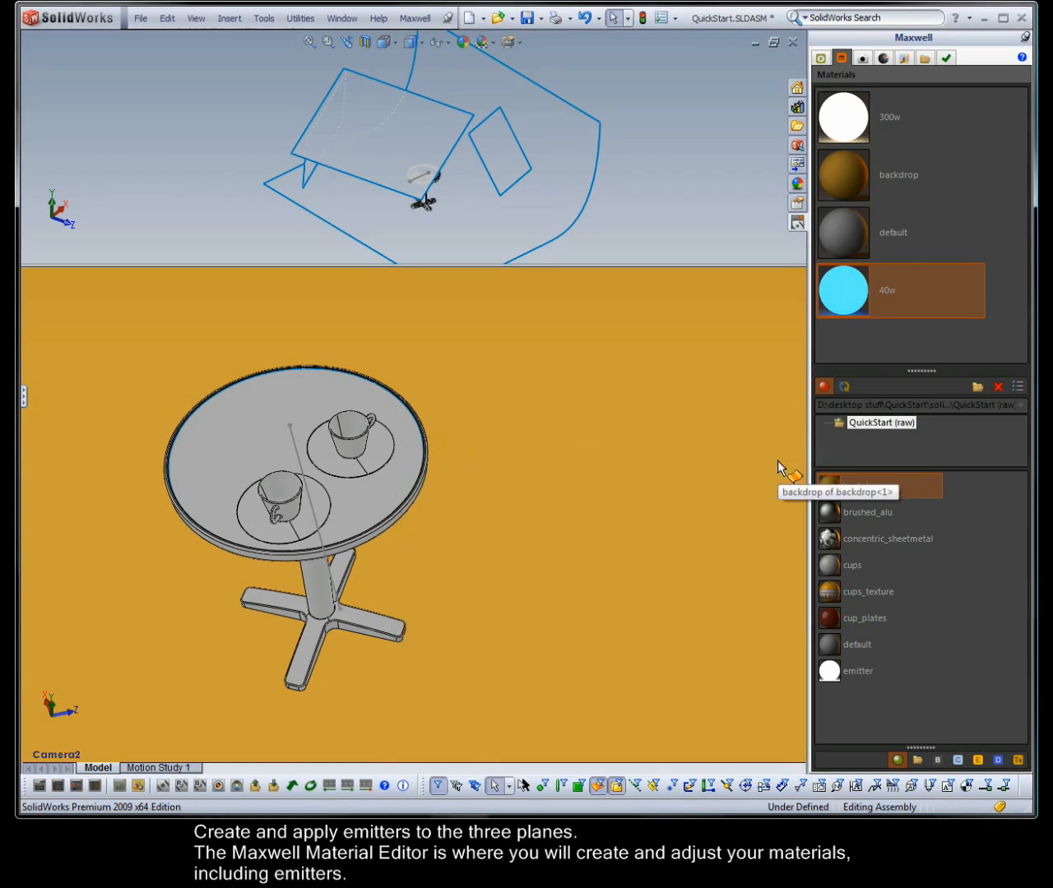
Remove the yellow material from the backdrop in Object Properties.
click(819, 58)
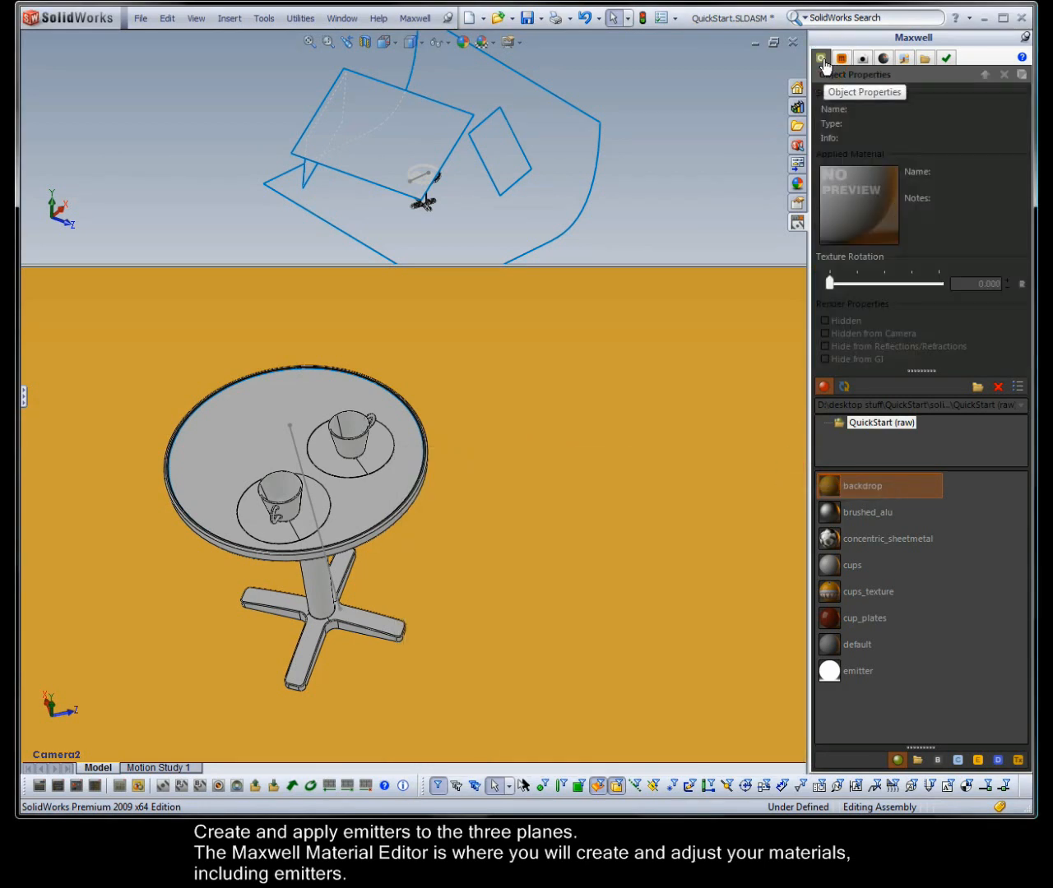
click(556, 161)
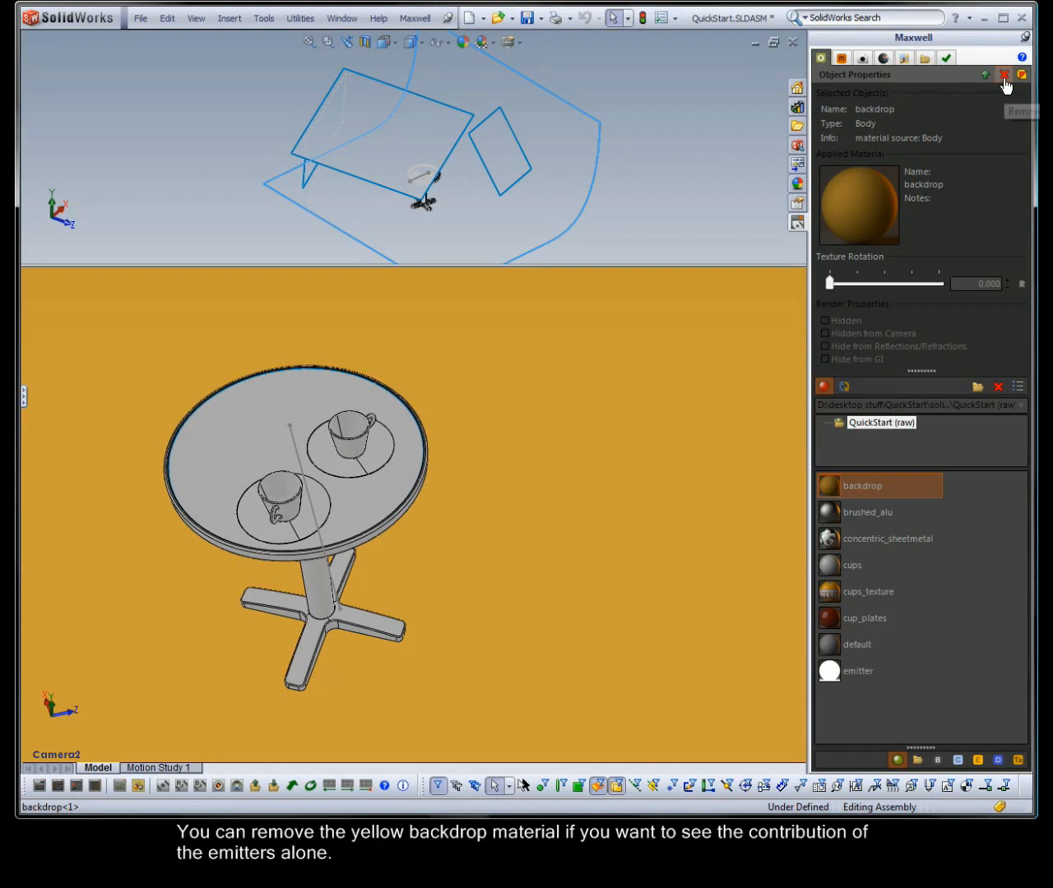
click(999, 75)
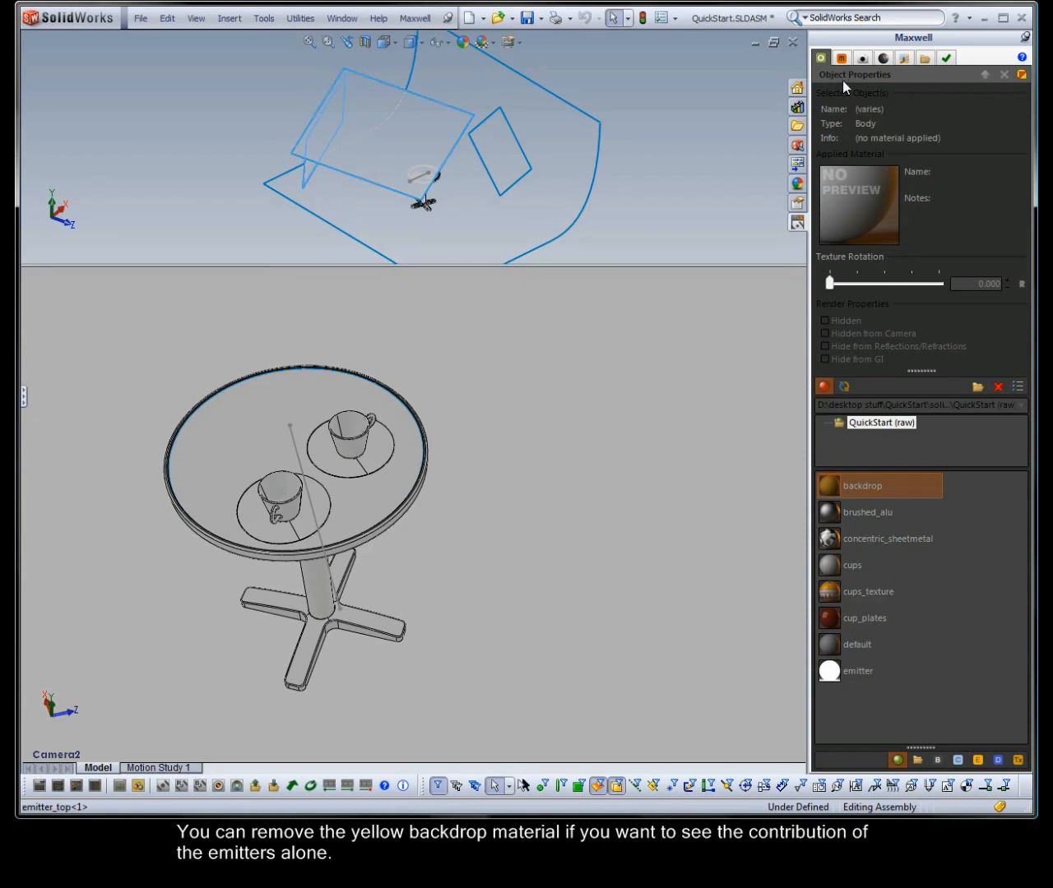
Apply the 300w and 40w emitters to the light planes and set the upper view to Front.
click(845, 57)
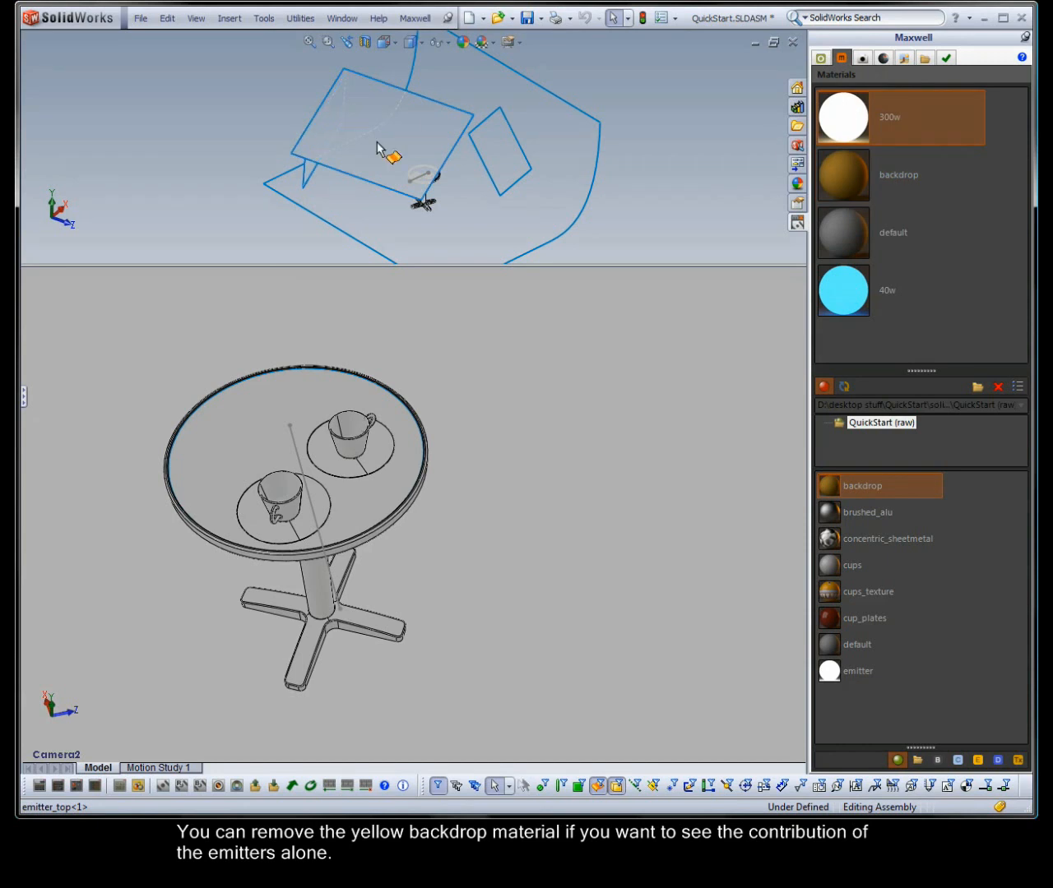
click(500, 159)
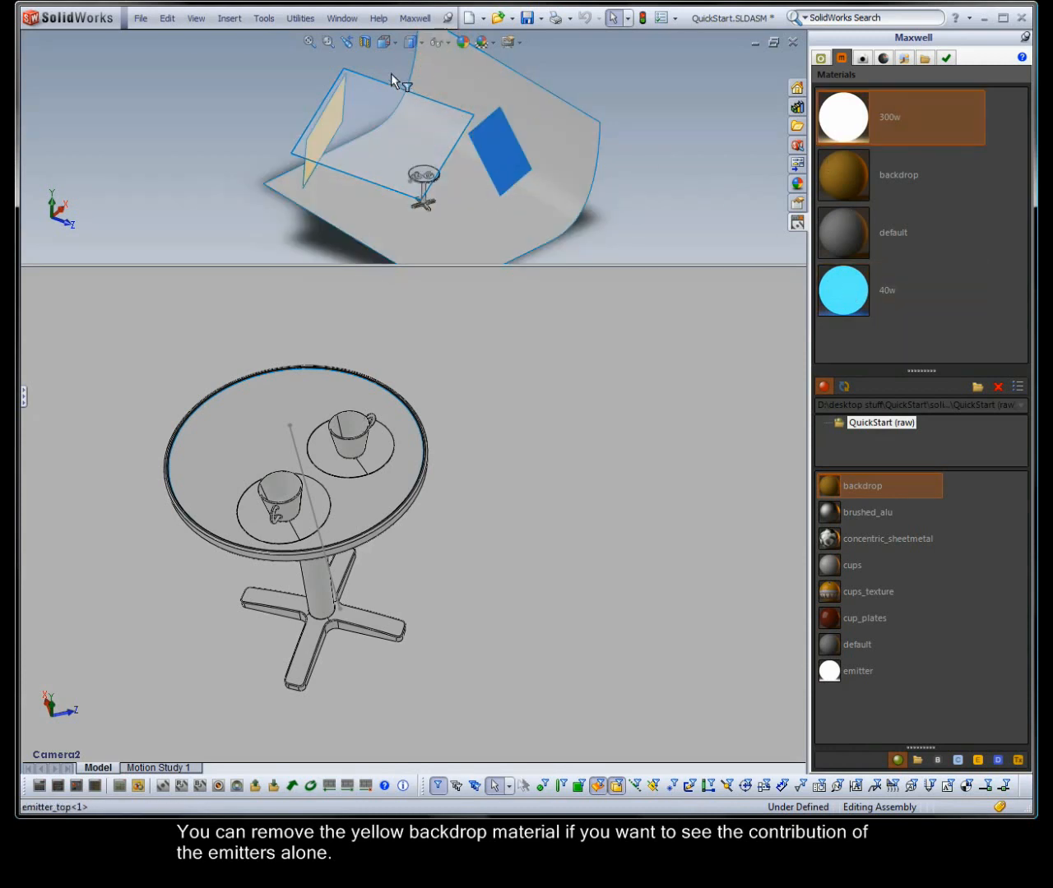
click(385, 43)
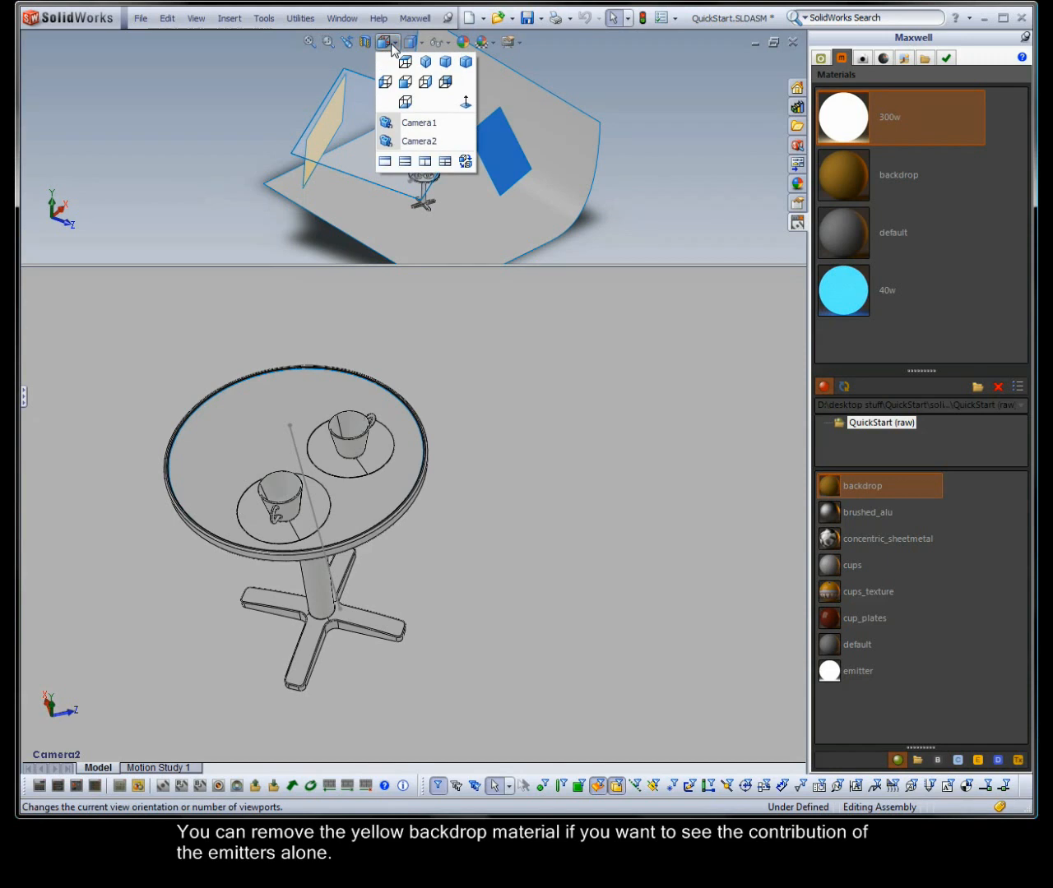
click(405, 59)
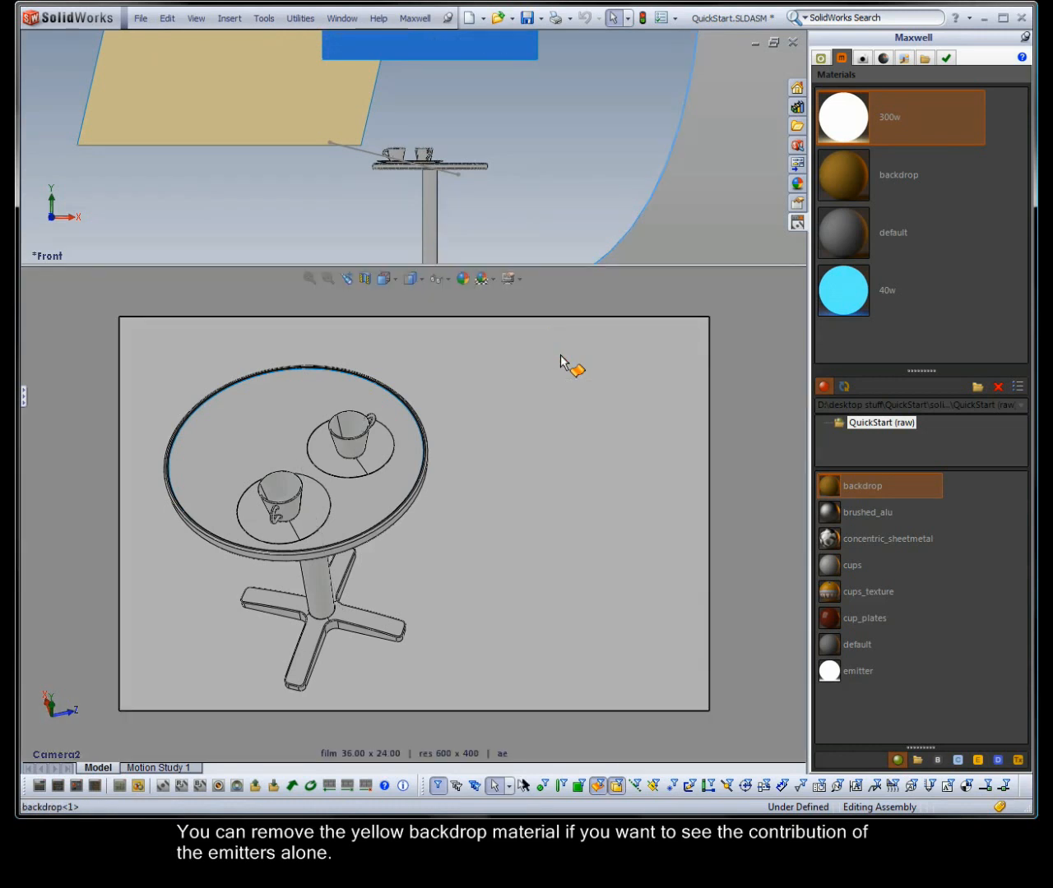
mouse_move(780, 319)
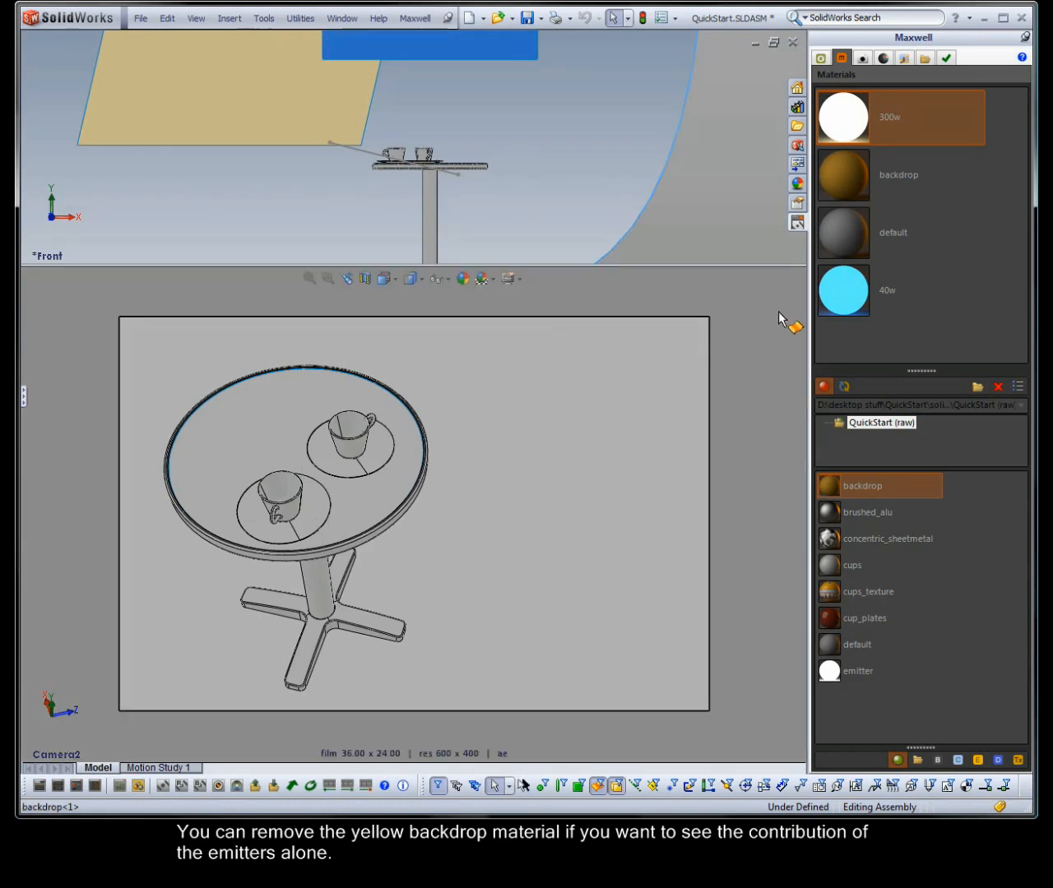
click(851, 56)
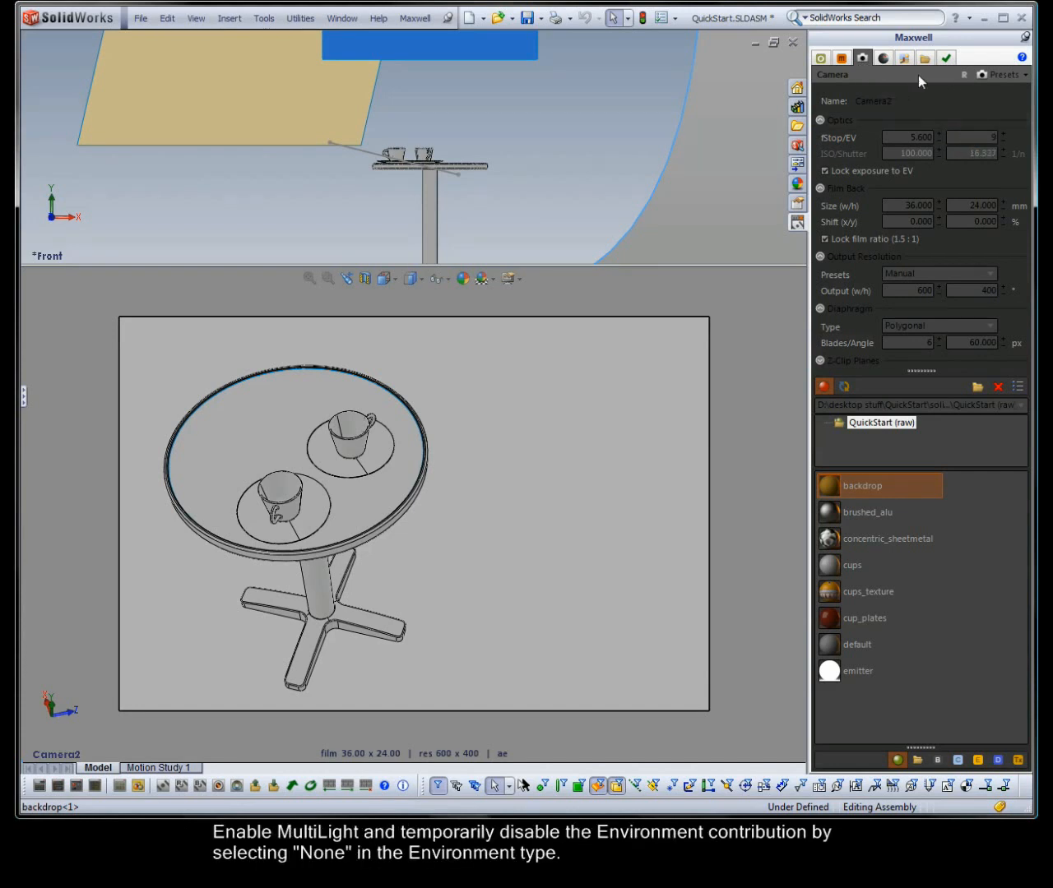
Enable MultiLight in the output settings and set the environment type to None.
click(915, 59)
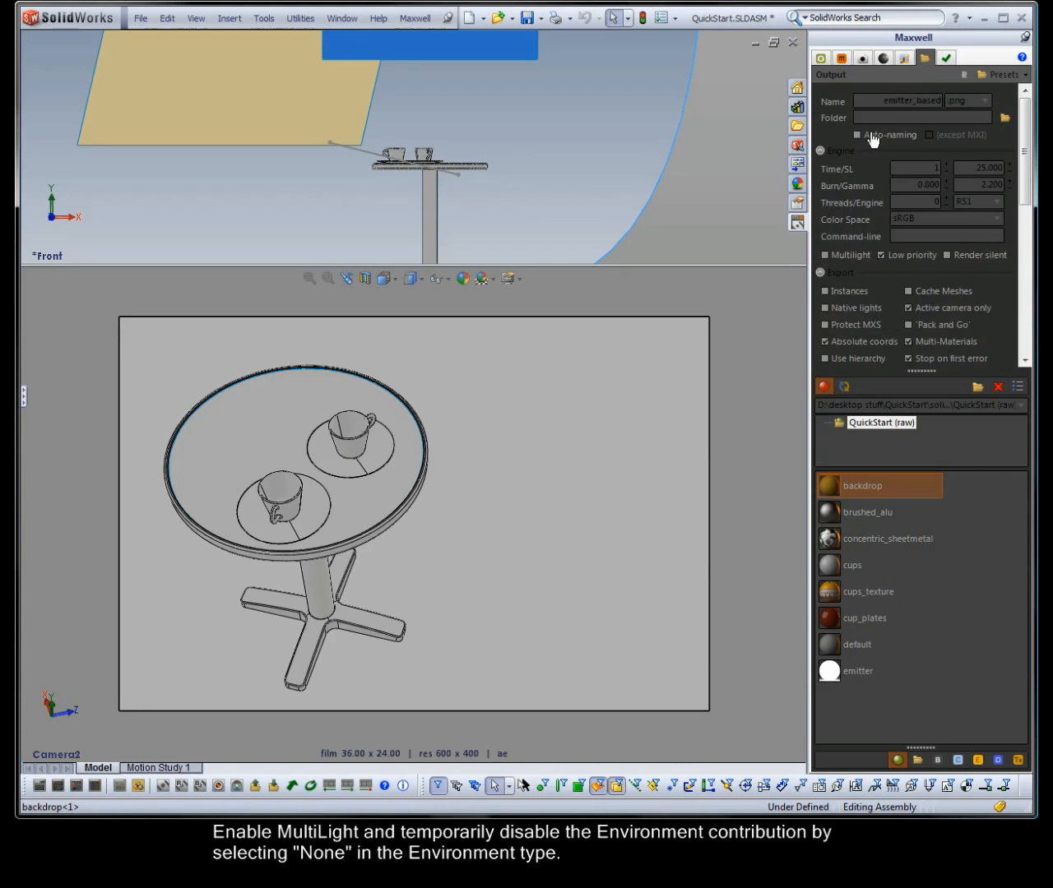
click(826, 255)
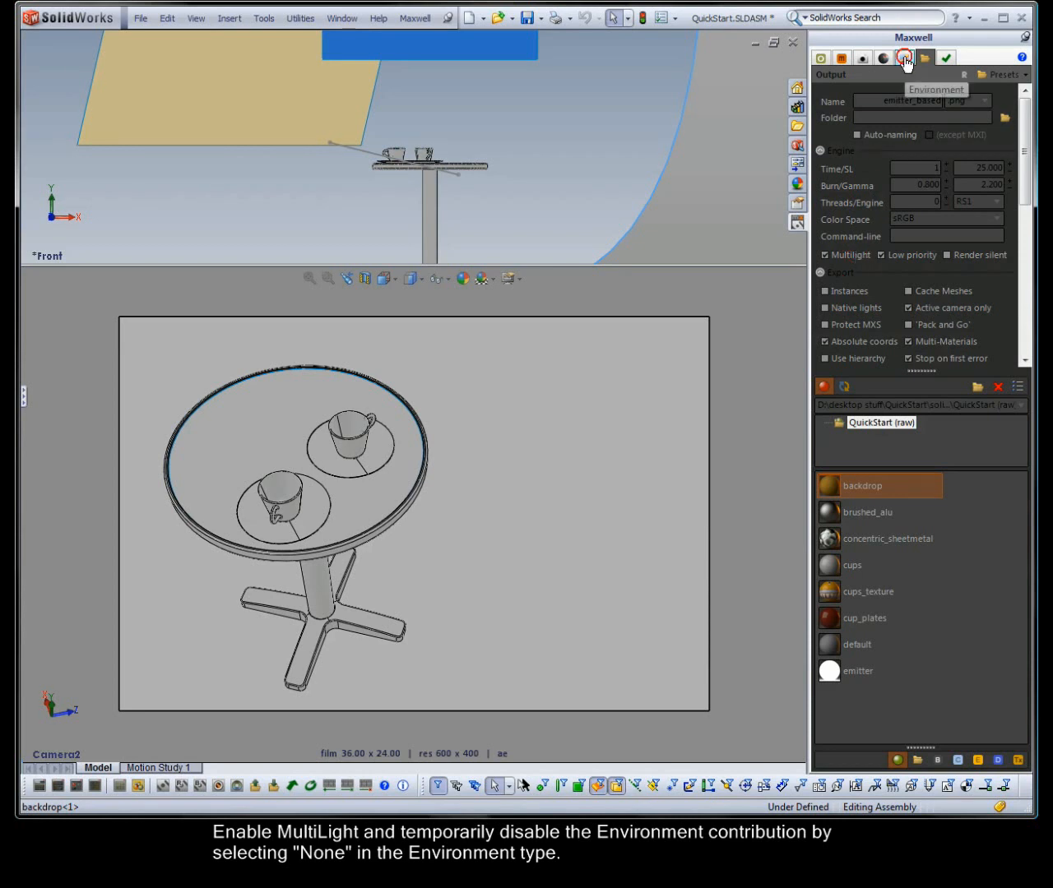
click(905, 58)
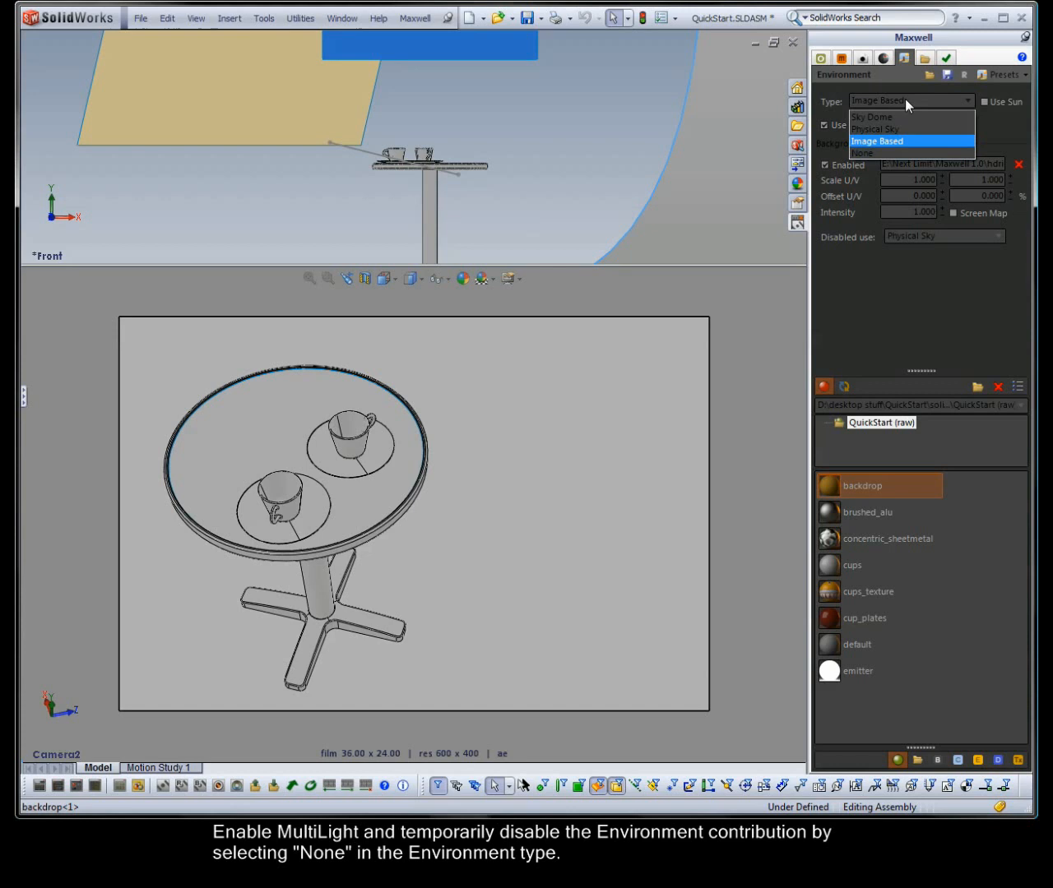
click(862, 153)
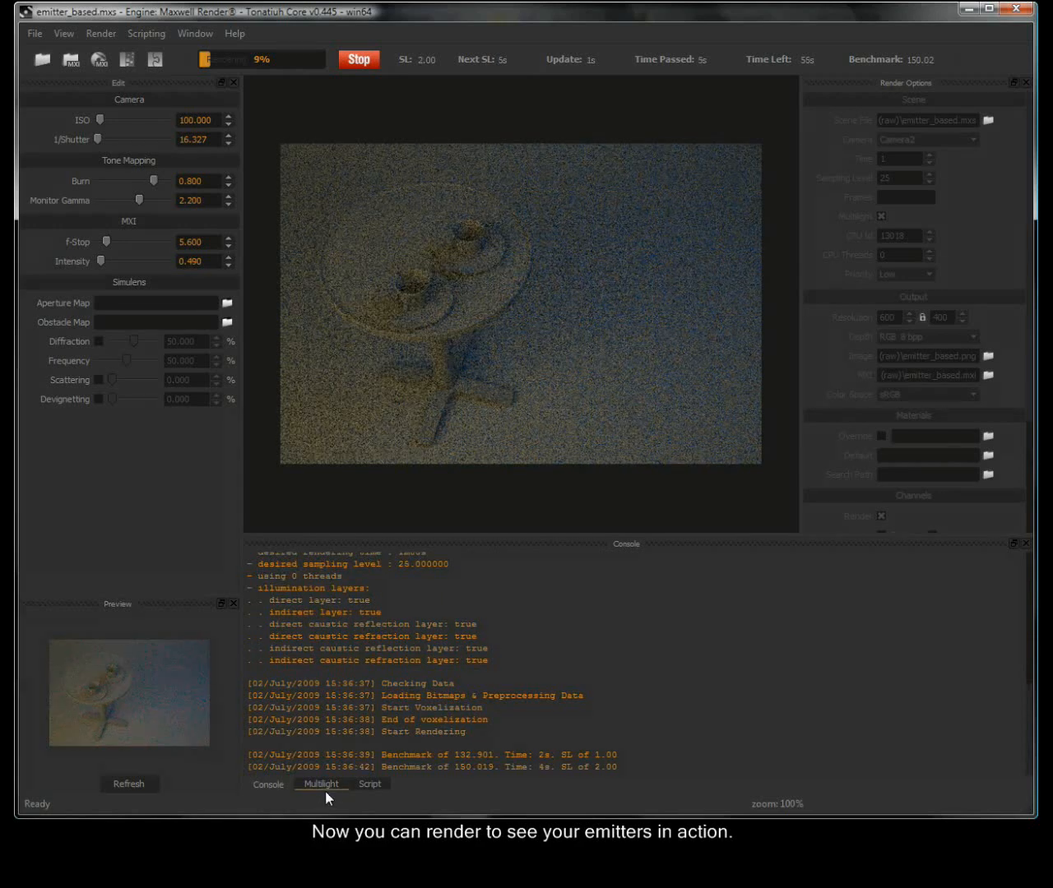
Rebalance the render live with MultiLight sliders: shutter lowered, 300w raised, 40w blue emitter boosted.
click(320, 783)
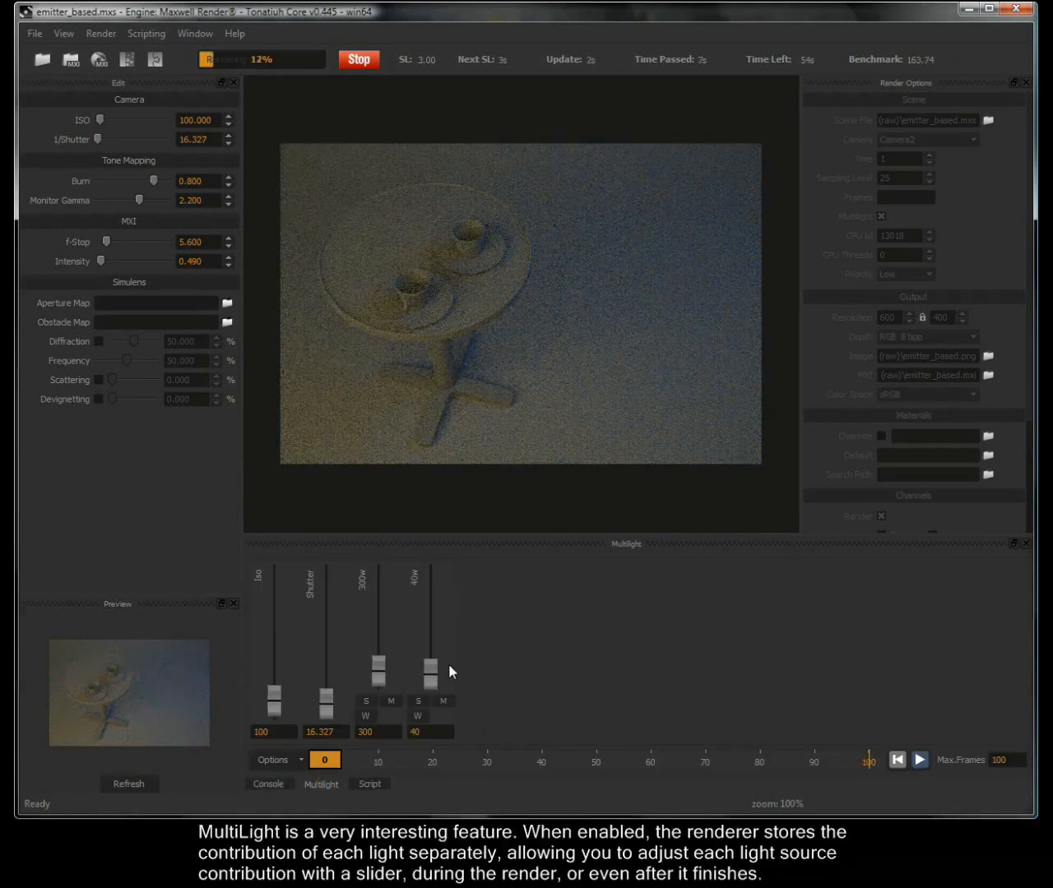
drag(428, 671, 428, 661)
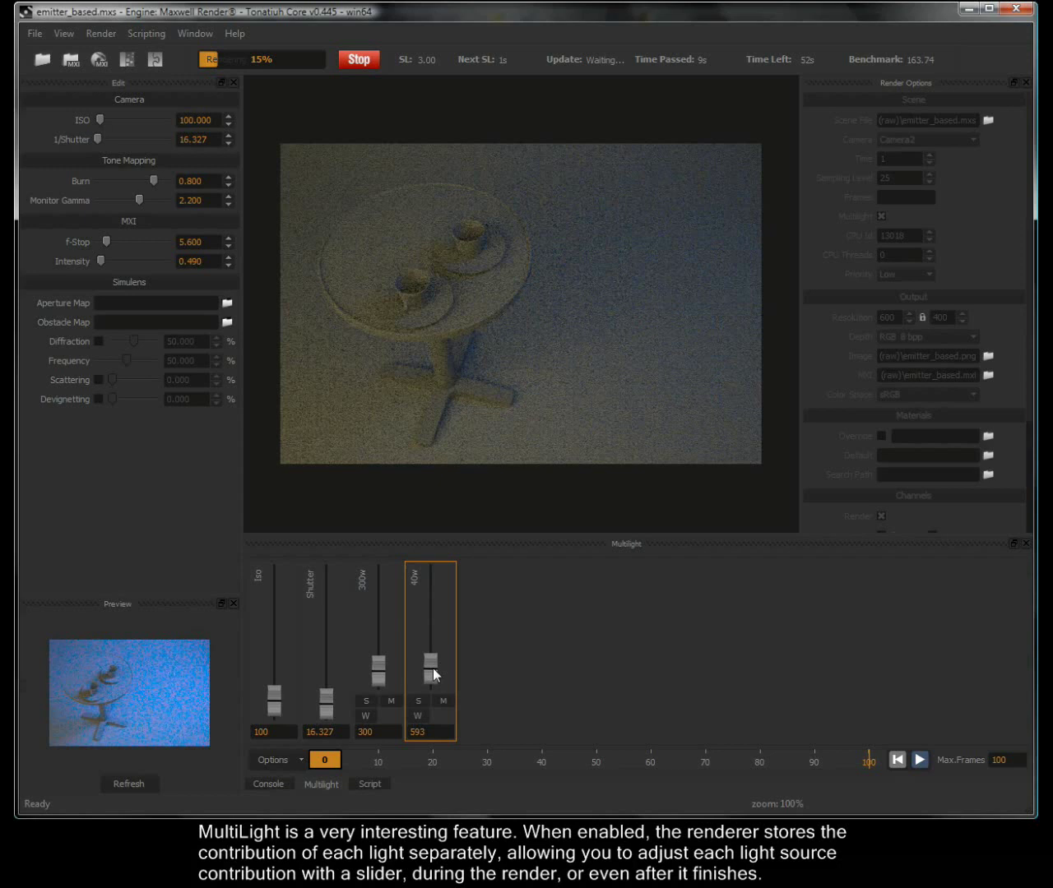
drag(431, 661, 431, 674)
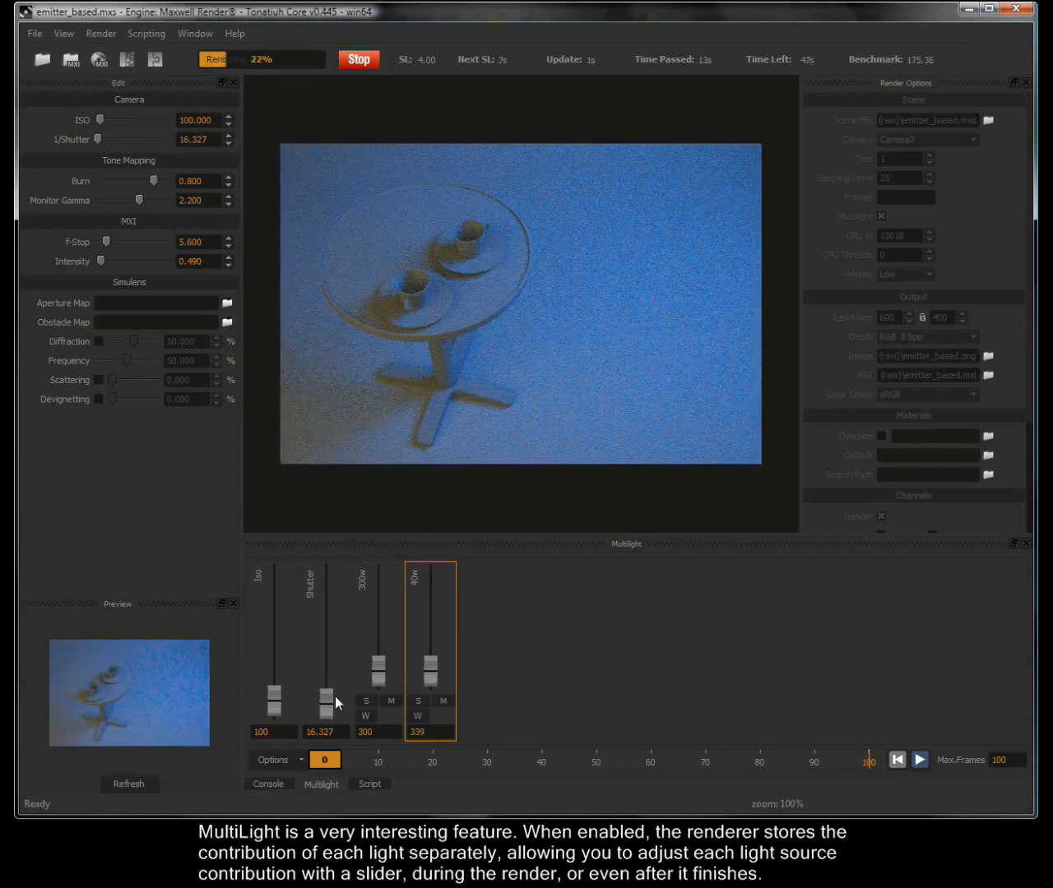
drag(325, 703, 326, 675)
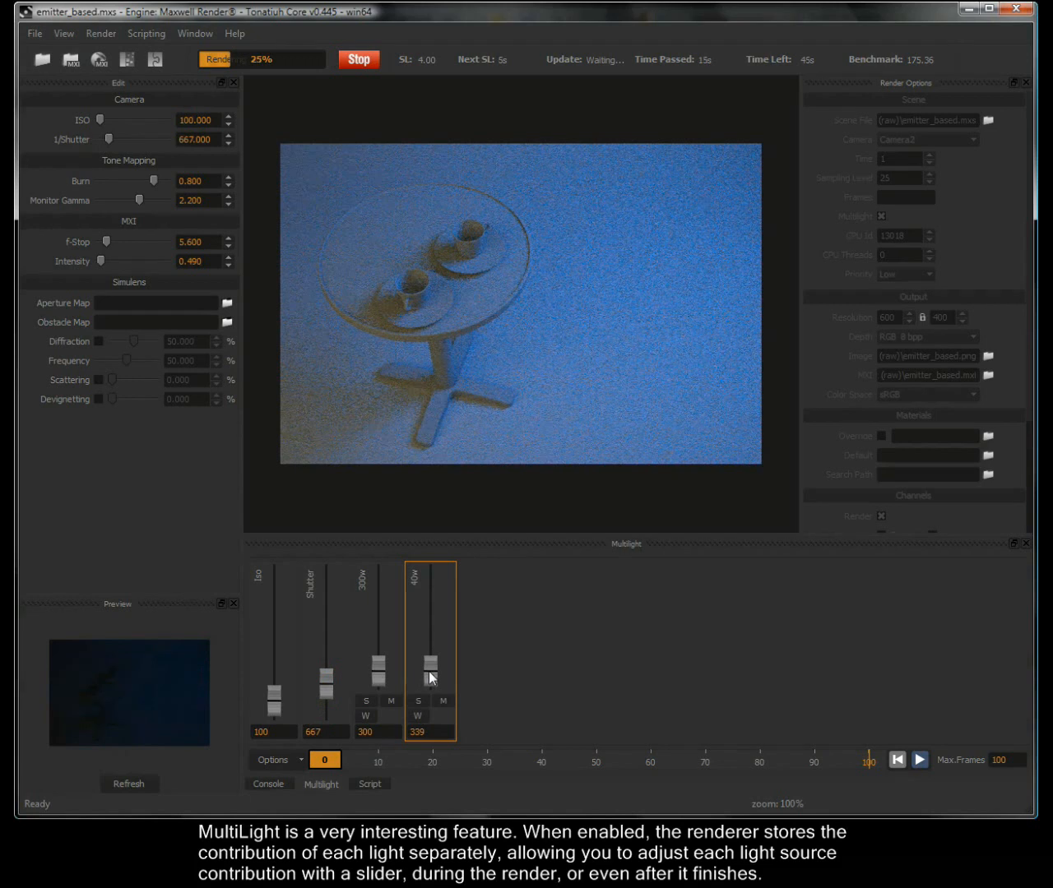
drag(379, 683, 379, 632)
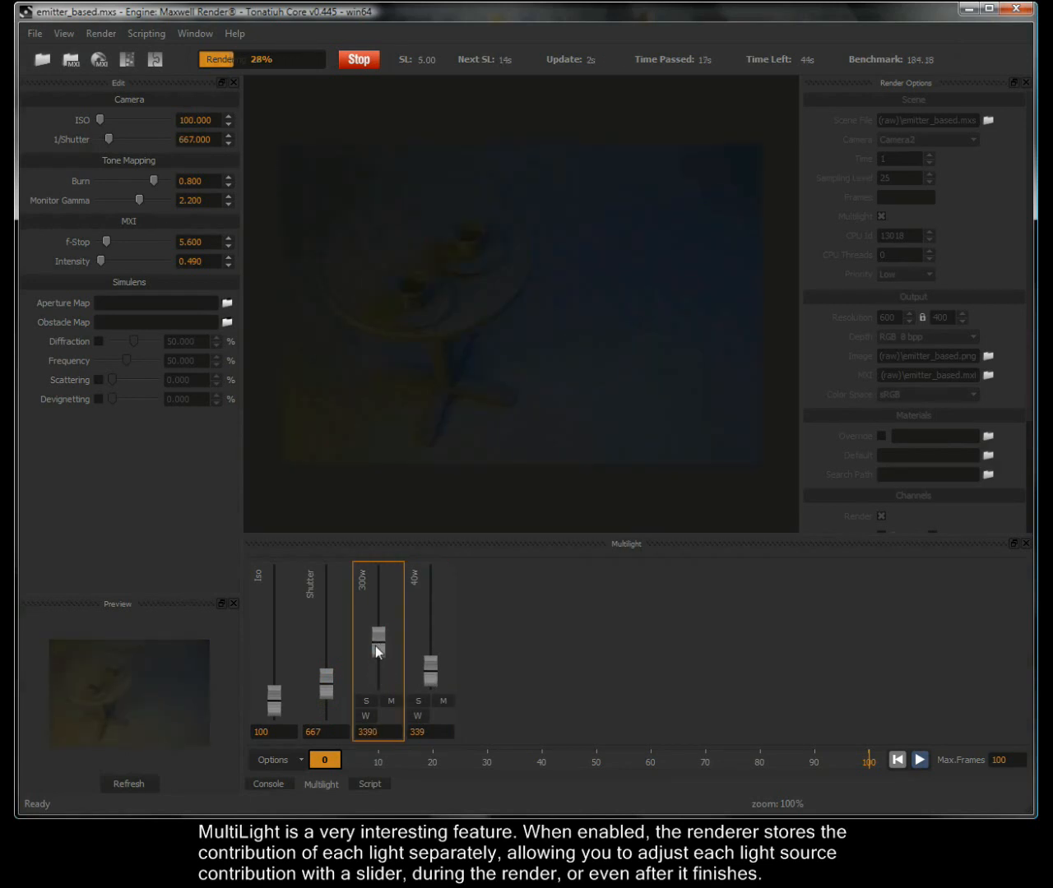
drag(326, 684, 329, 701)
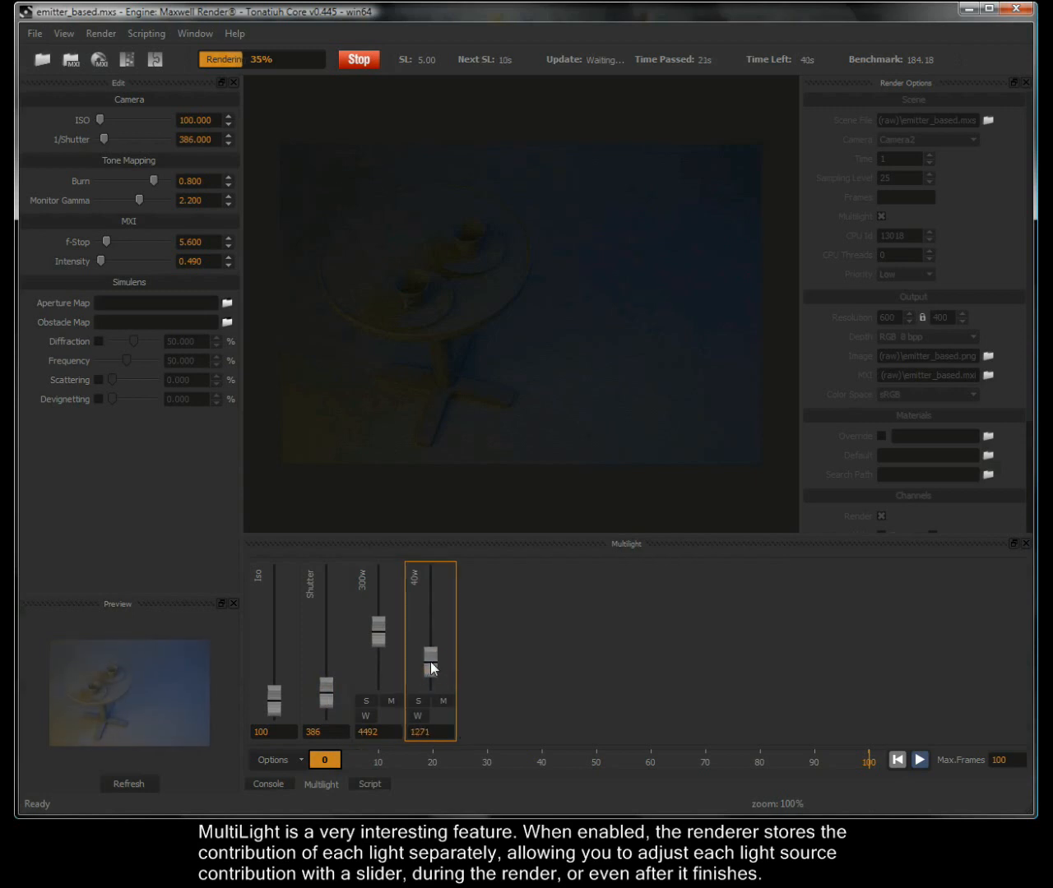
drag(431, 668, 431, 658)
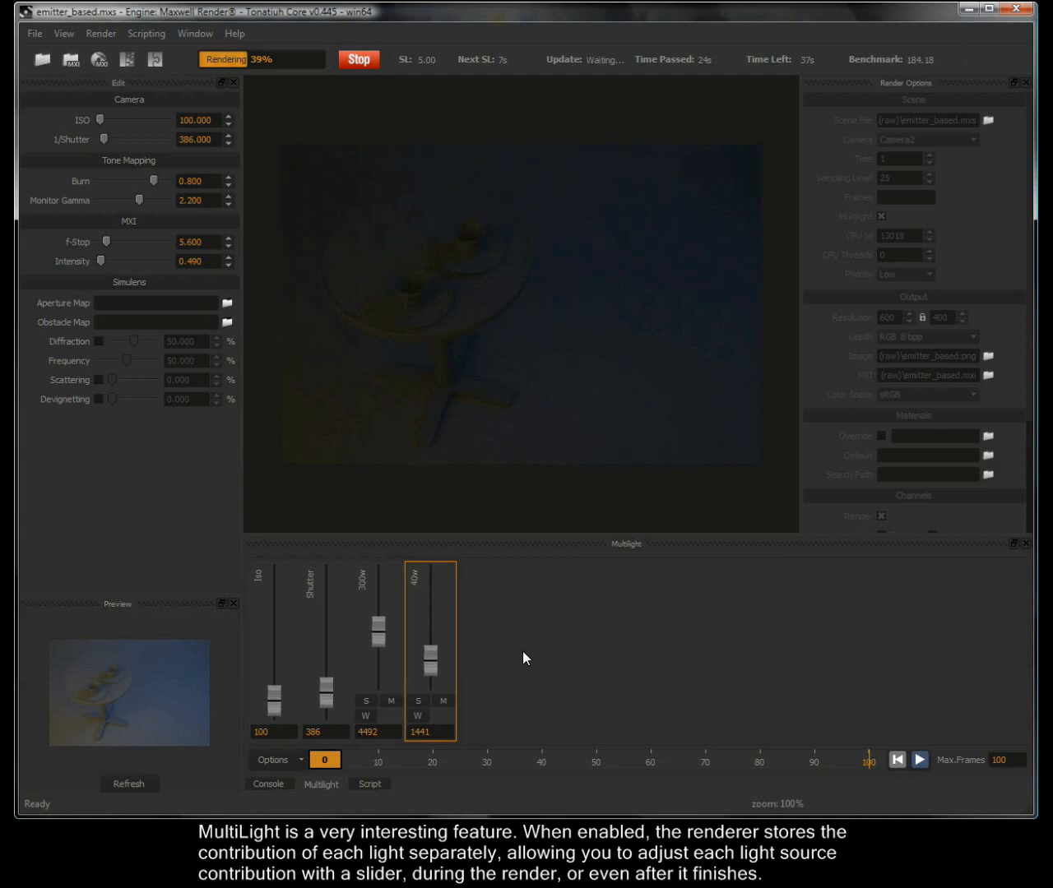
Toggle the mute/solo buttons to mute the 40w light instead of the 300w.
click(391, 700)
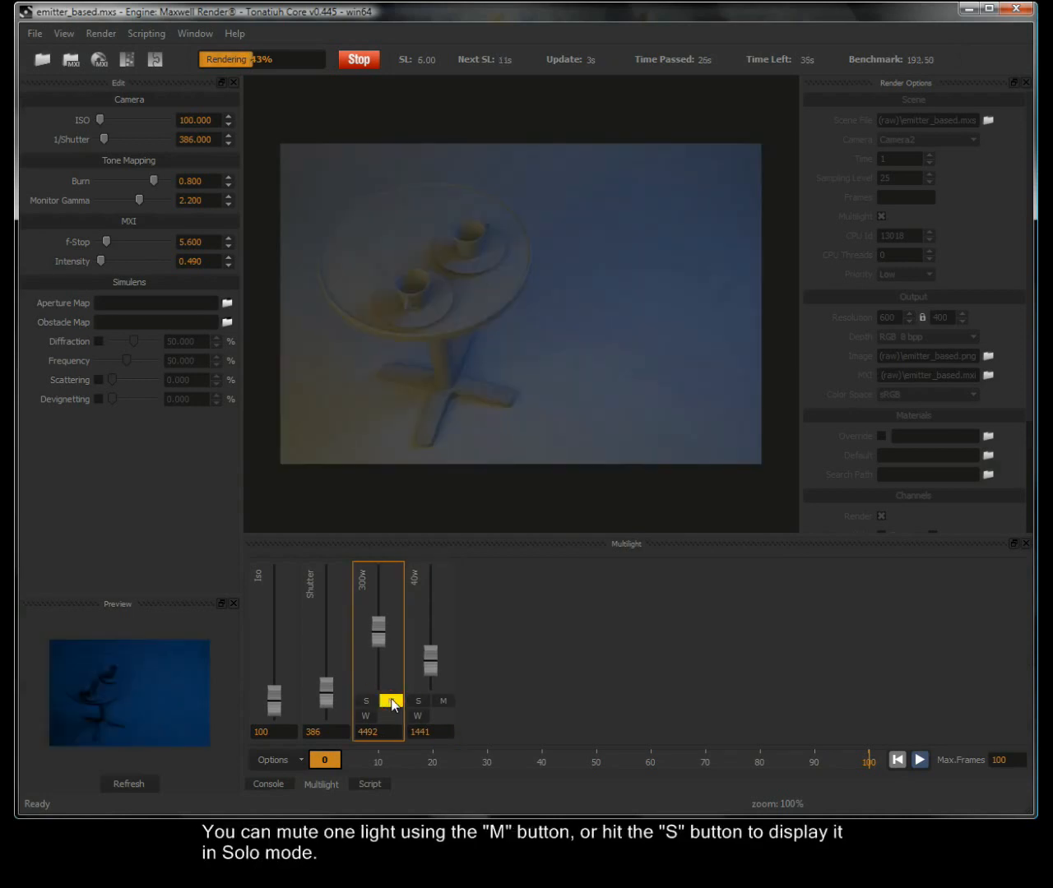
click(390, 700)
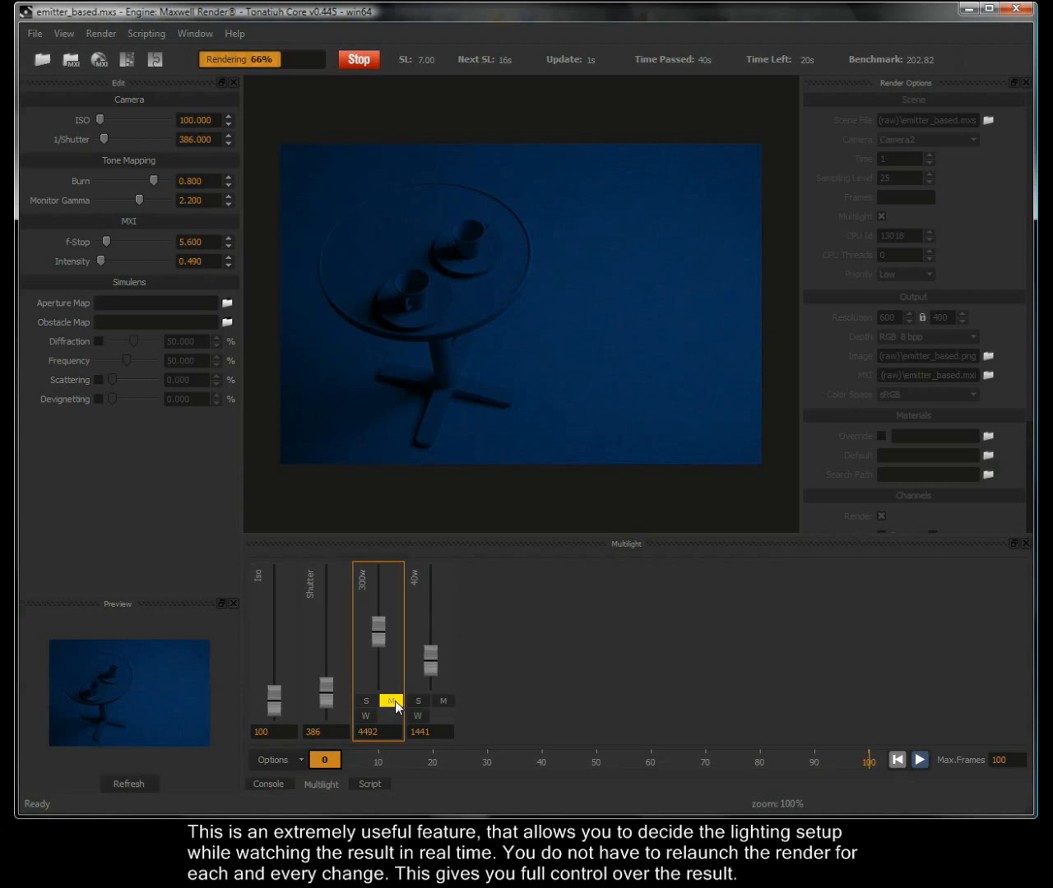
click(444, 701)
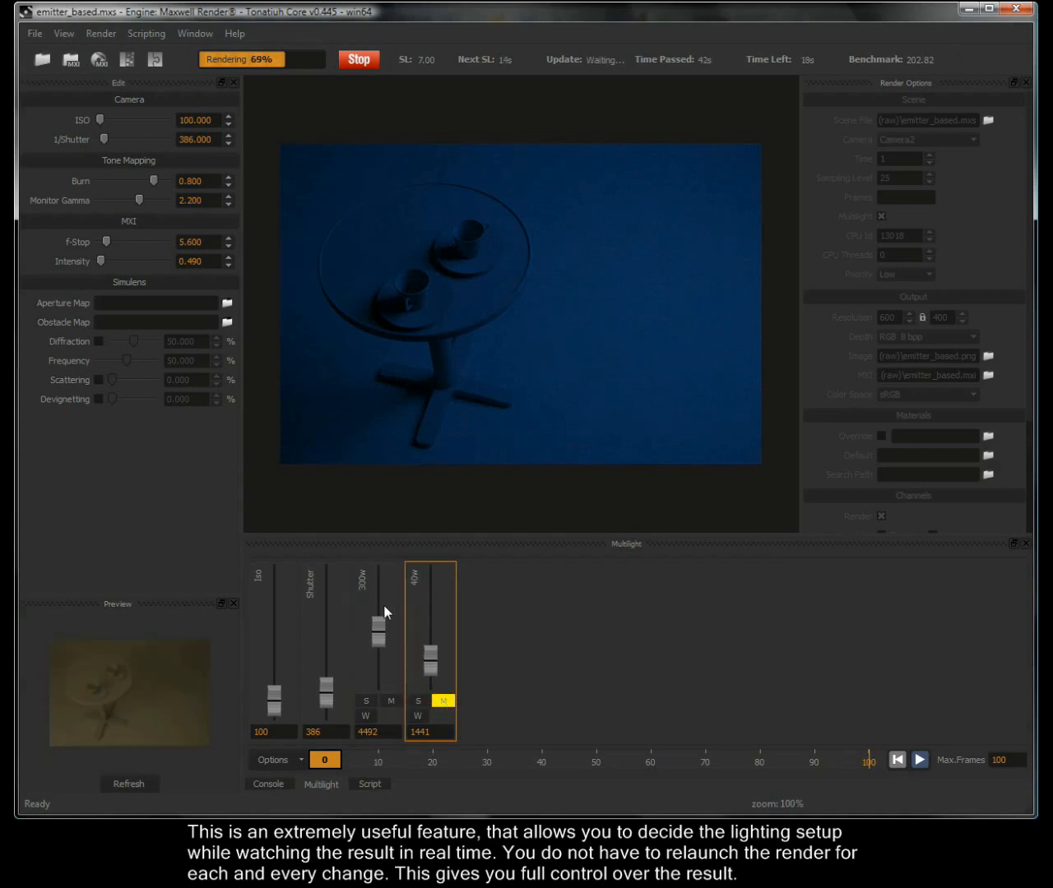
Drag the 300w, Shutter and 40w sliders to 7542, 283 and 1302.
drag(378, 628, 378, 600)
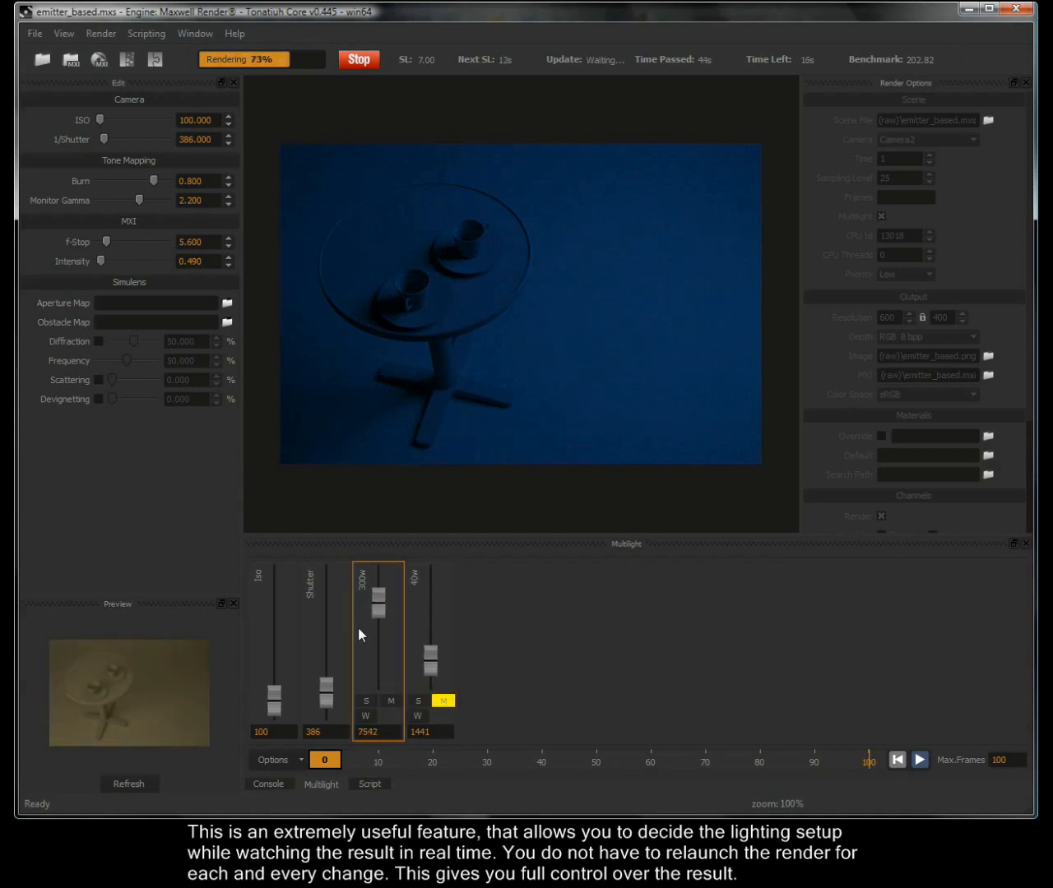
drag(327, 678, 328, 697)
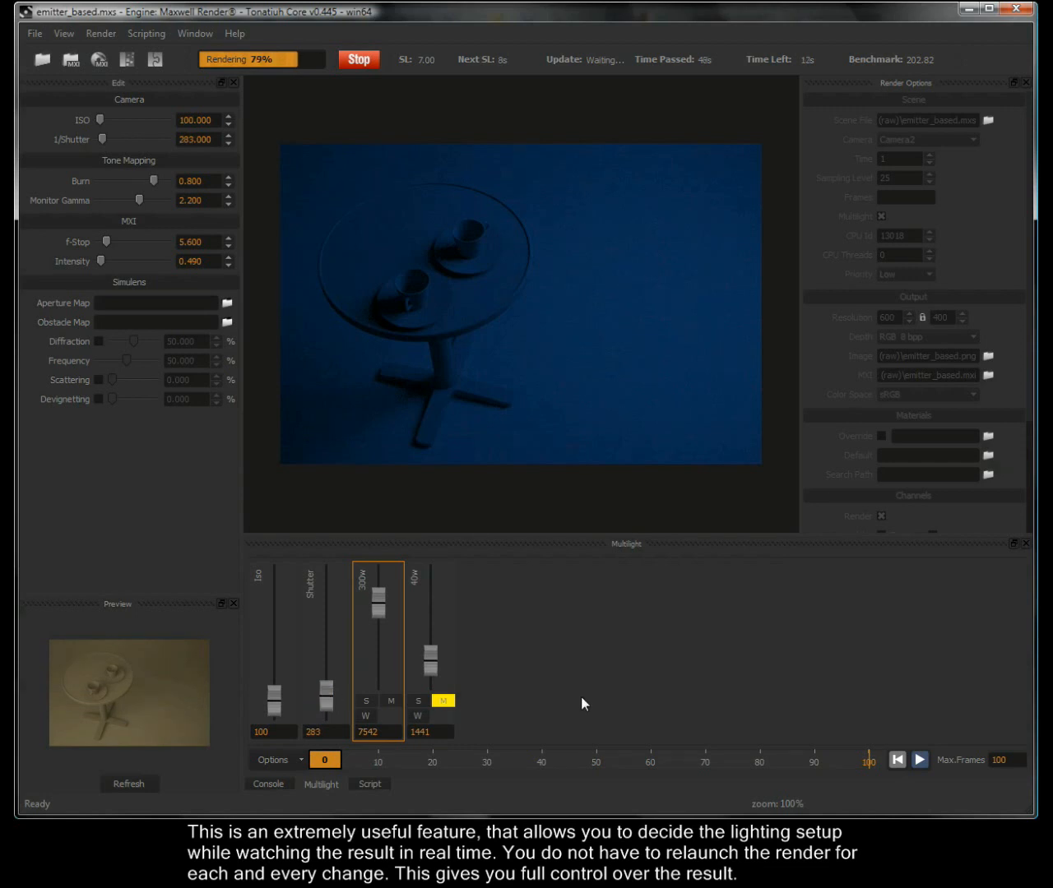
drag(429, 655, 429, 664)
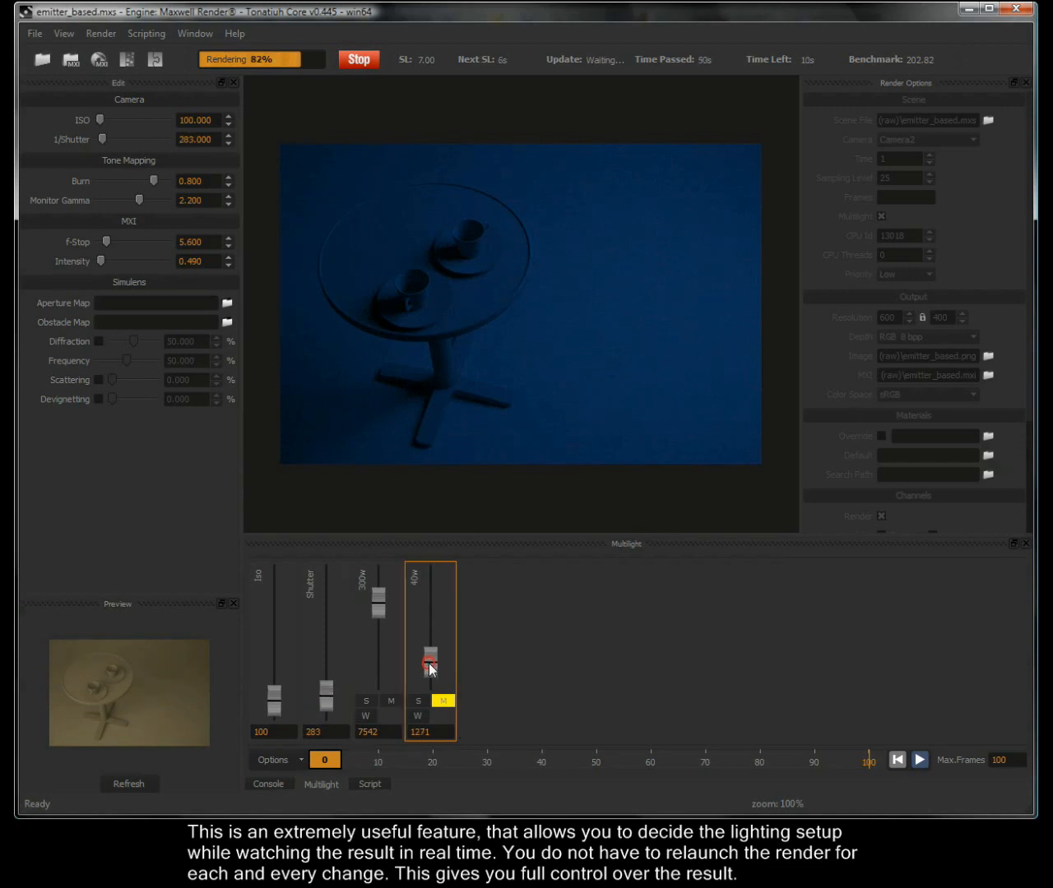
drag(429, 661, 429, 674)
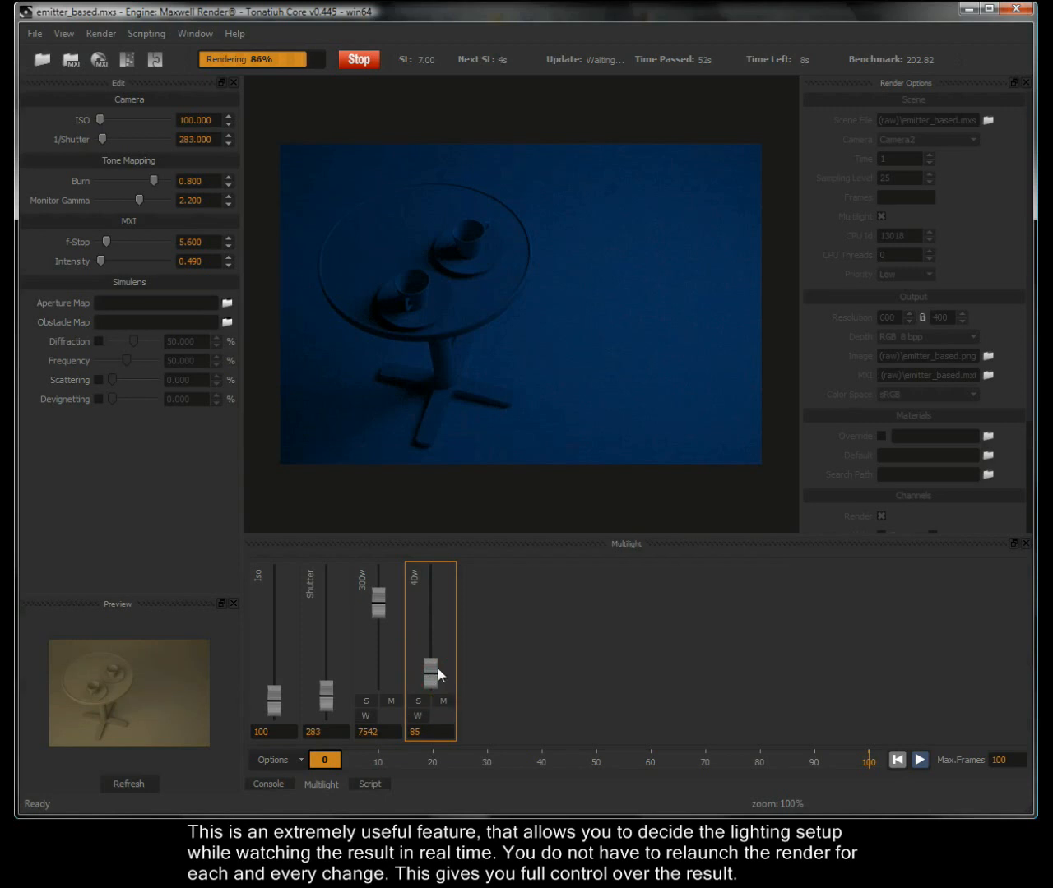
drag(431, 673, 431, 658)
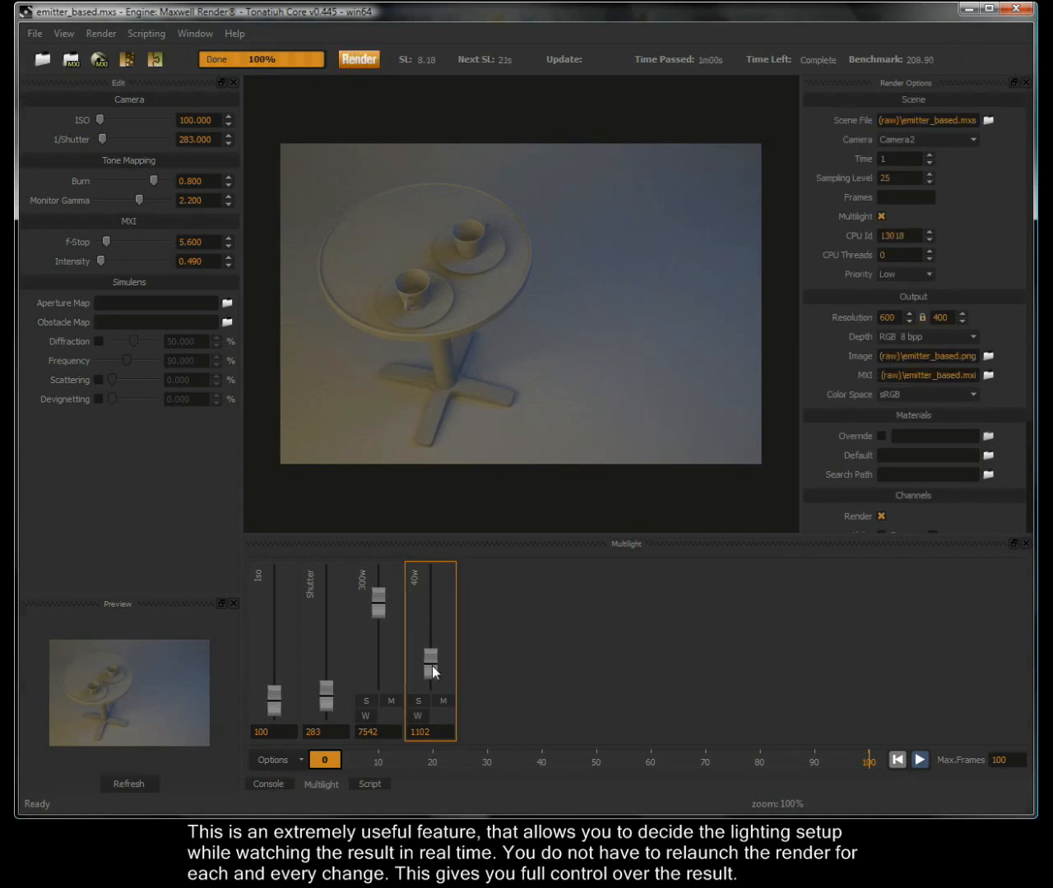
drag(430, 671, 431, 650)
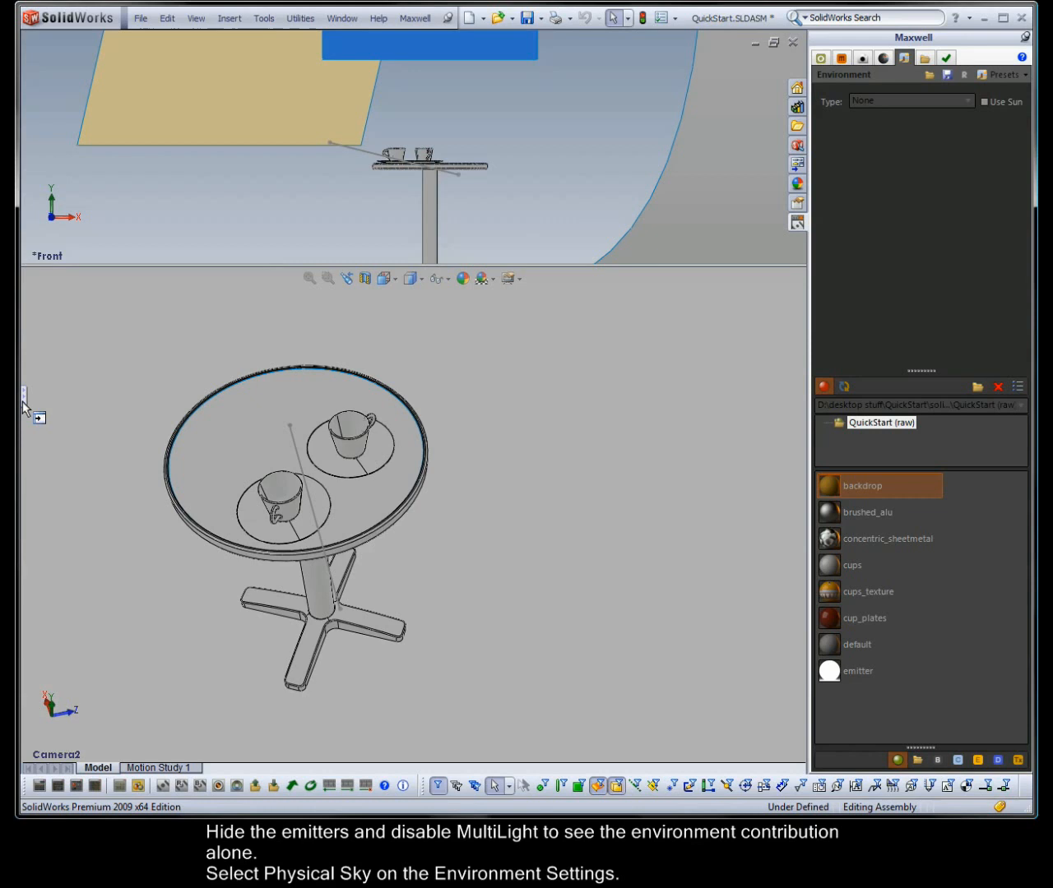
Hide the emitter planes and set the environment to Physical Sky with Use Sun.
right_click(69, 237)
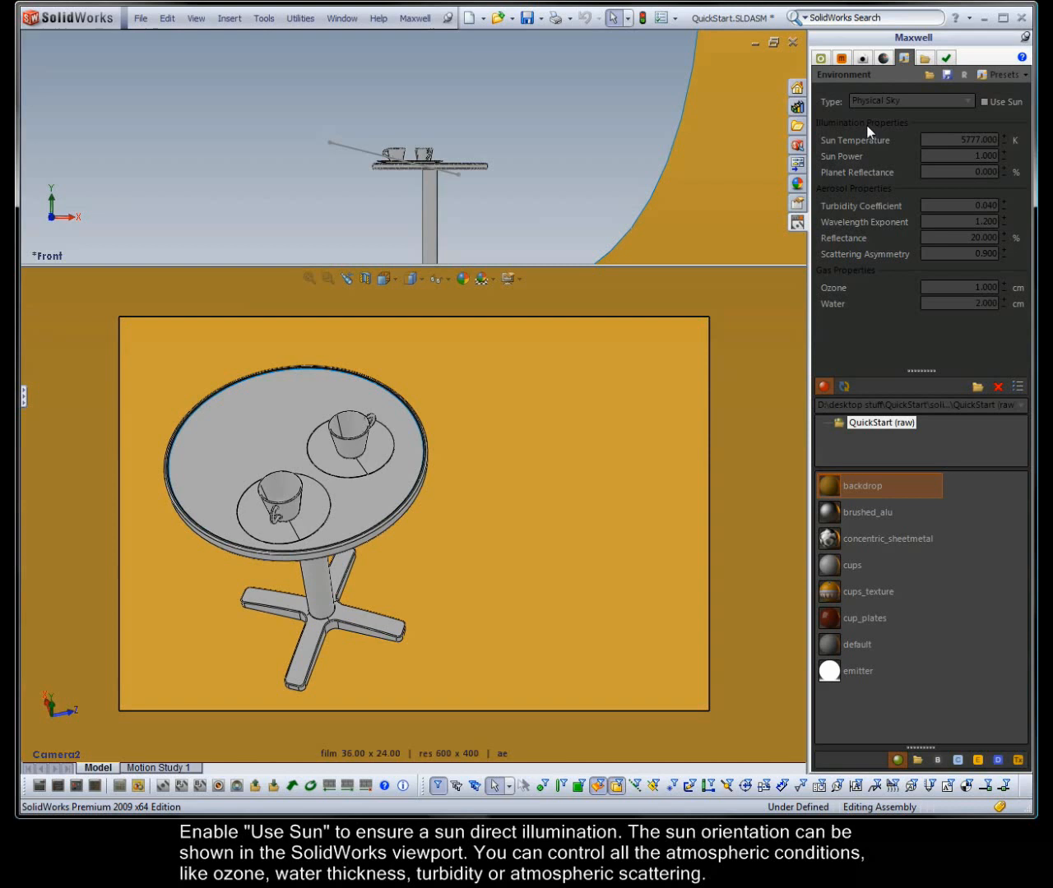
mouse_move(901, 57)
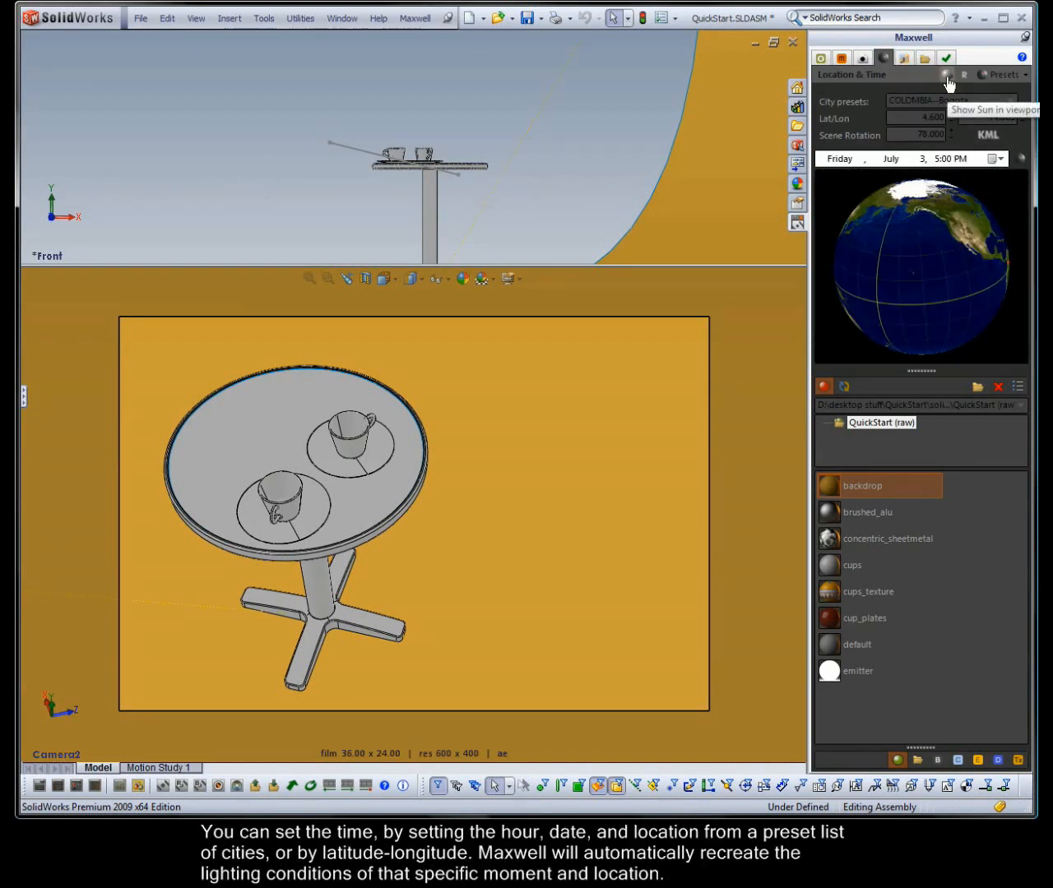
Show the Bogota 5:00 PM sun position in the viewports and rotate the view toward it.
click(942, 76)
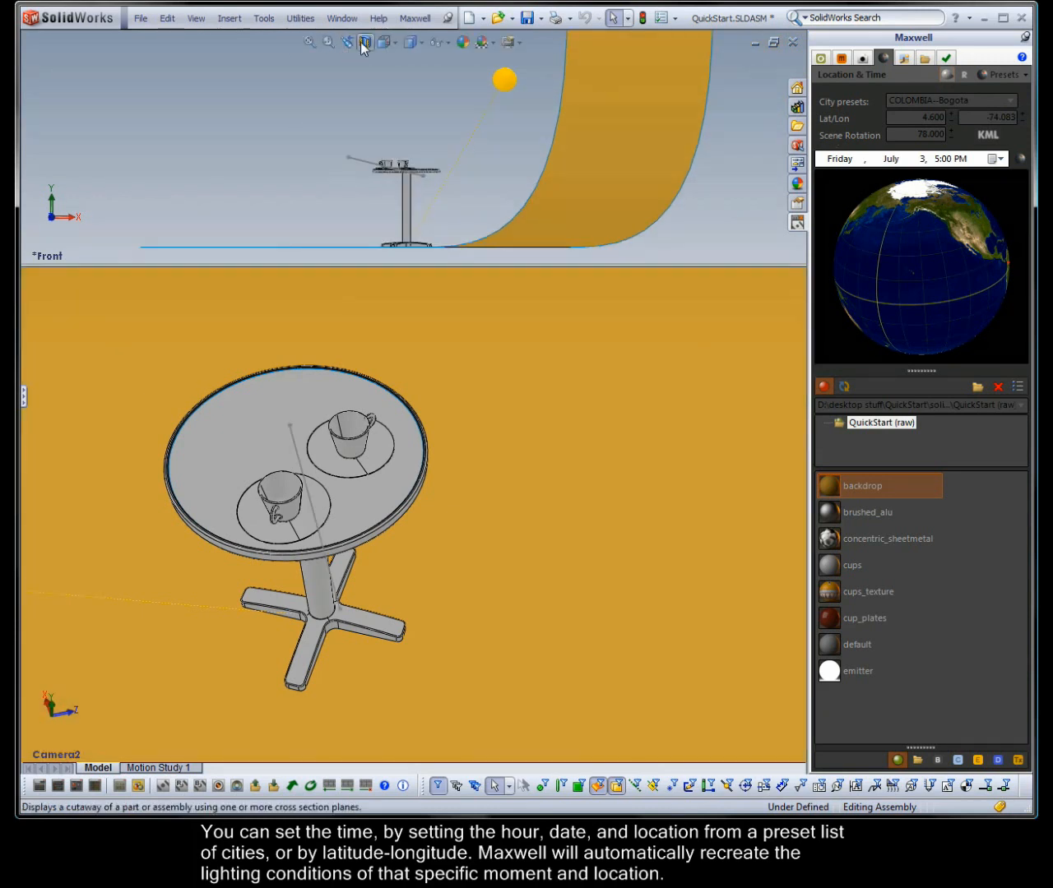
click(367, 42)
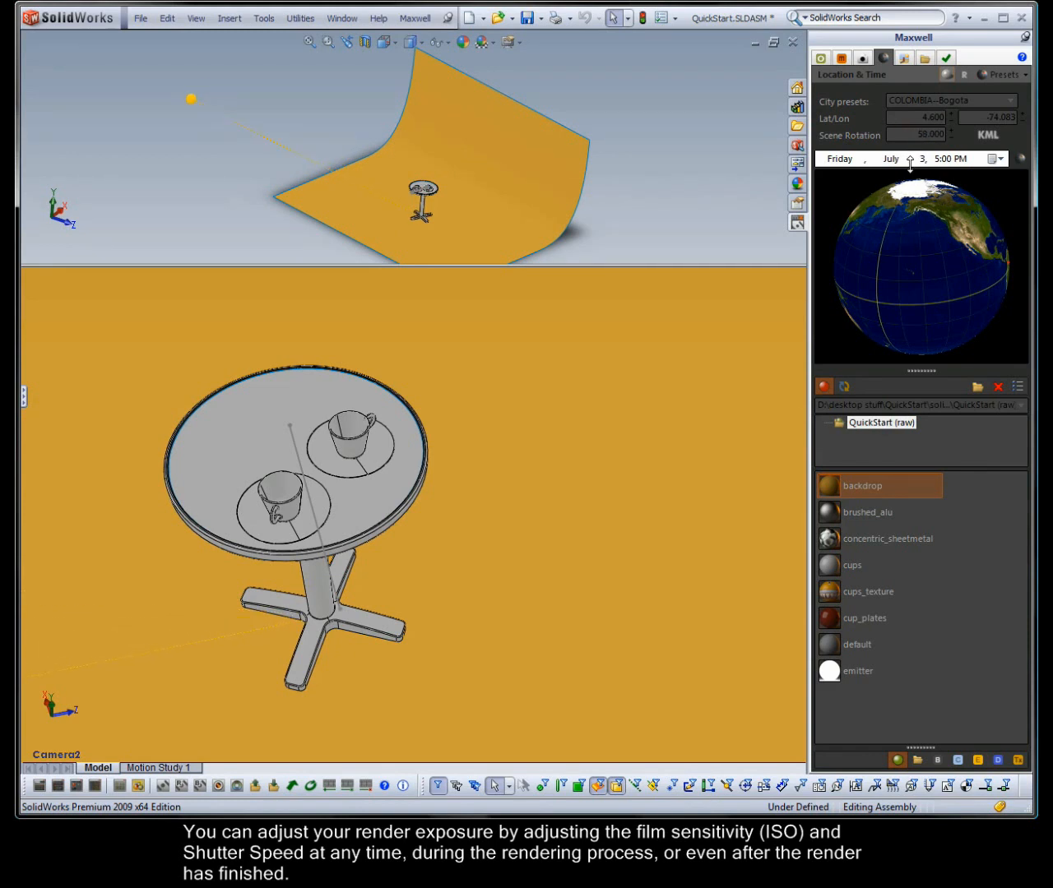
mouse_move(862, 55)
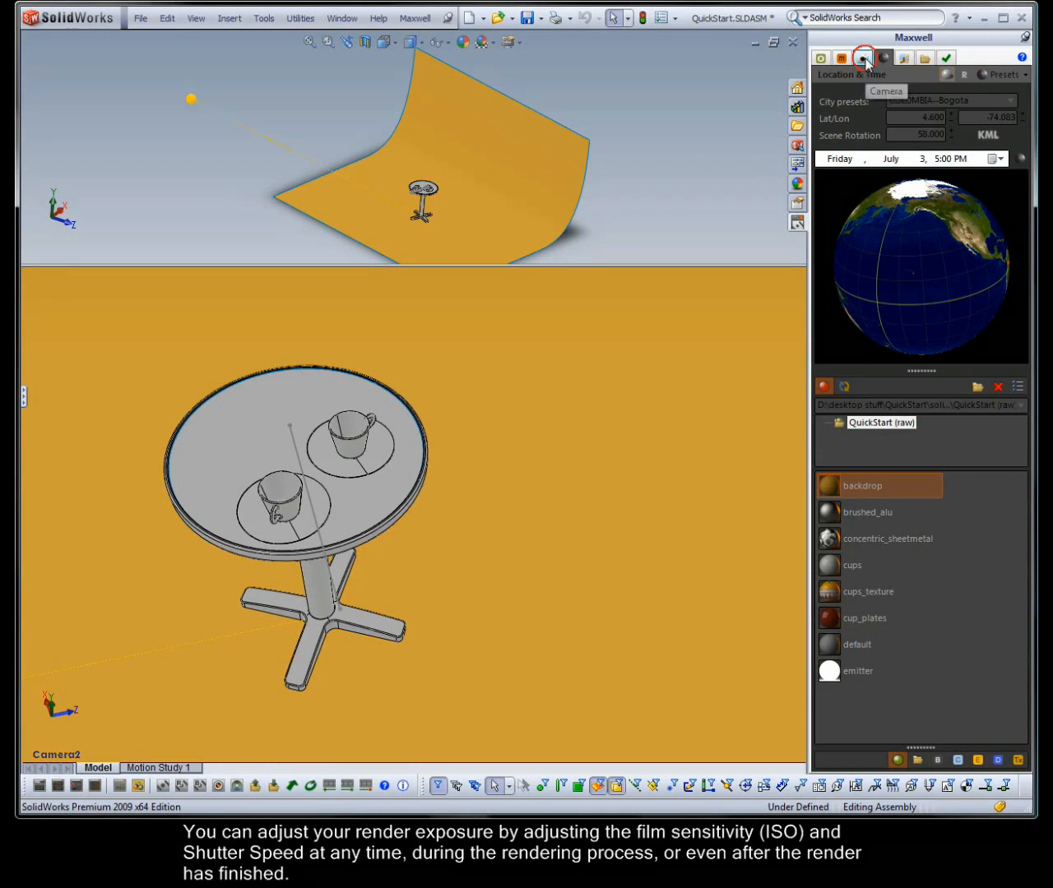
click(862, 57)
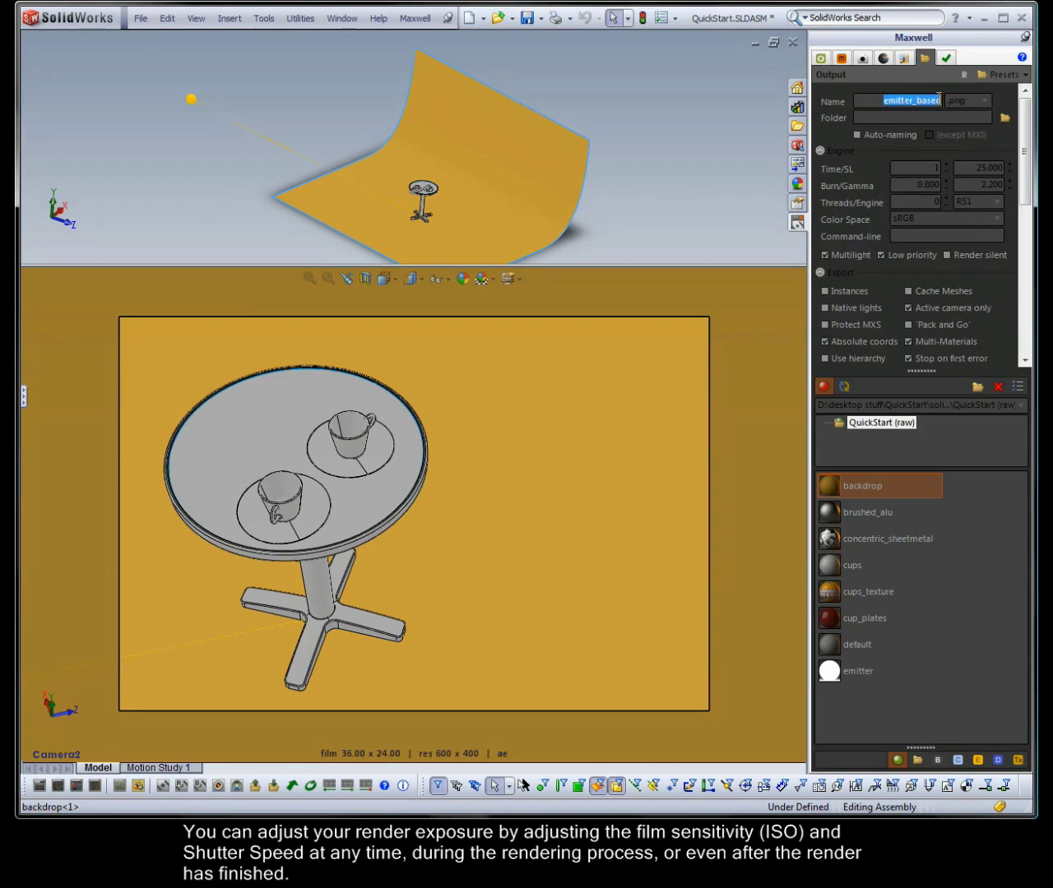
Name the render output physical_sky and send the scene to render.
text(physic)
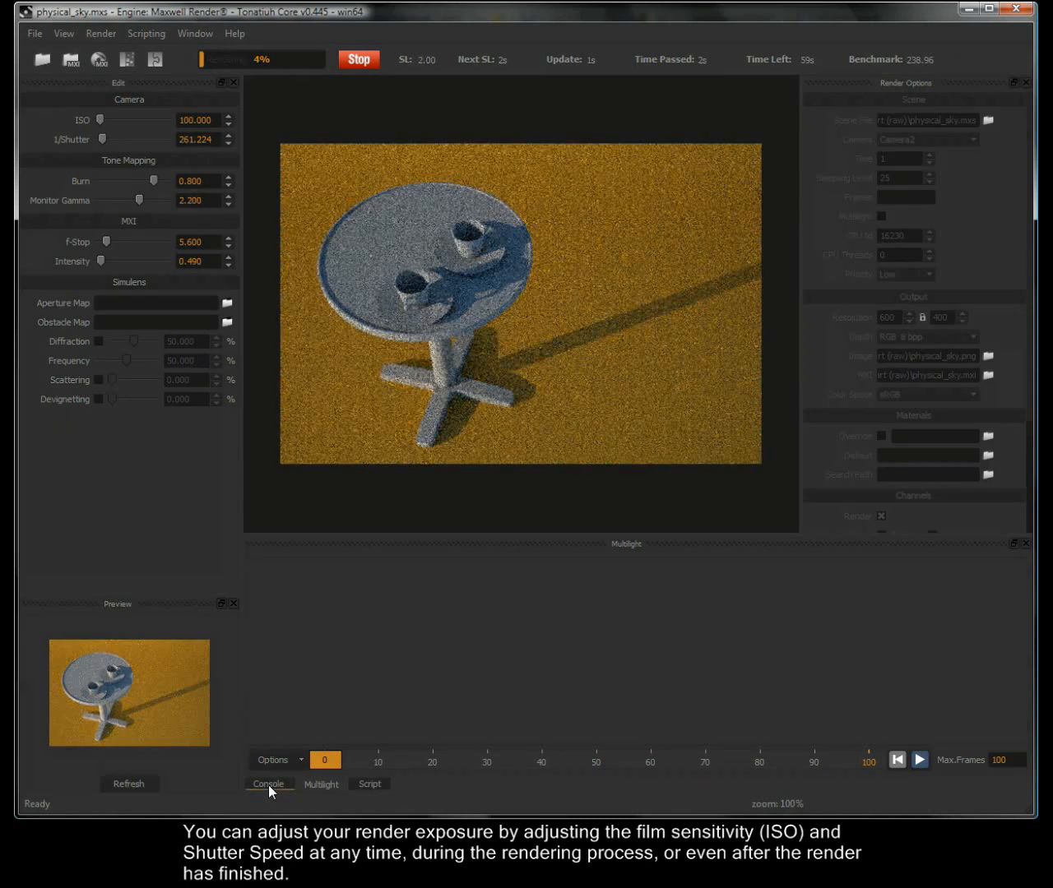
Watch the physical_sky.mxs render progress in the Console log.
click(268, 783)
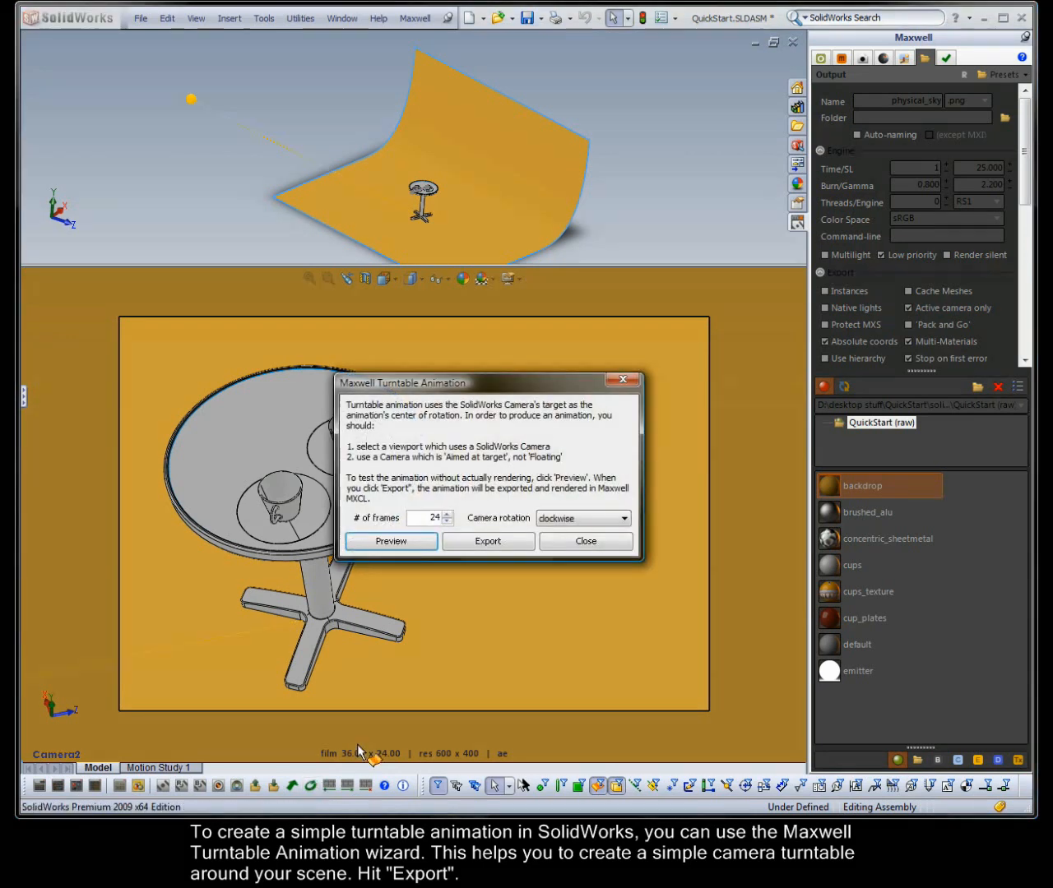
Name the 40-frame clockwise turntable output animation_test and export it for rendering.
drag(401, 381, 717, 344)
text(40)
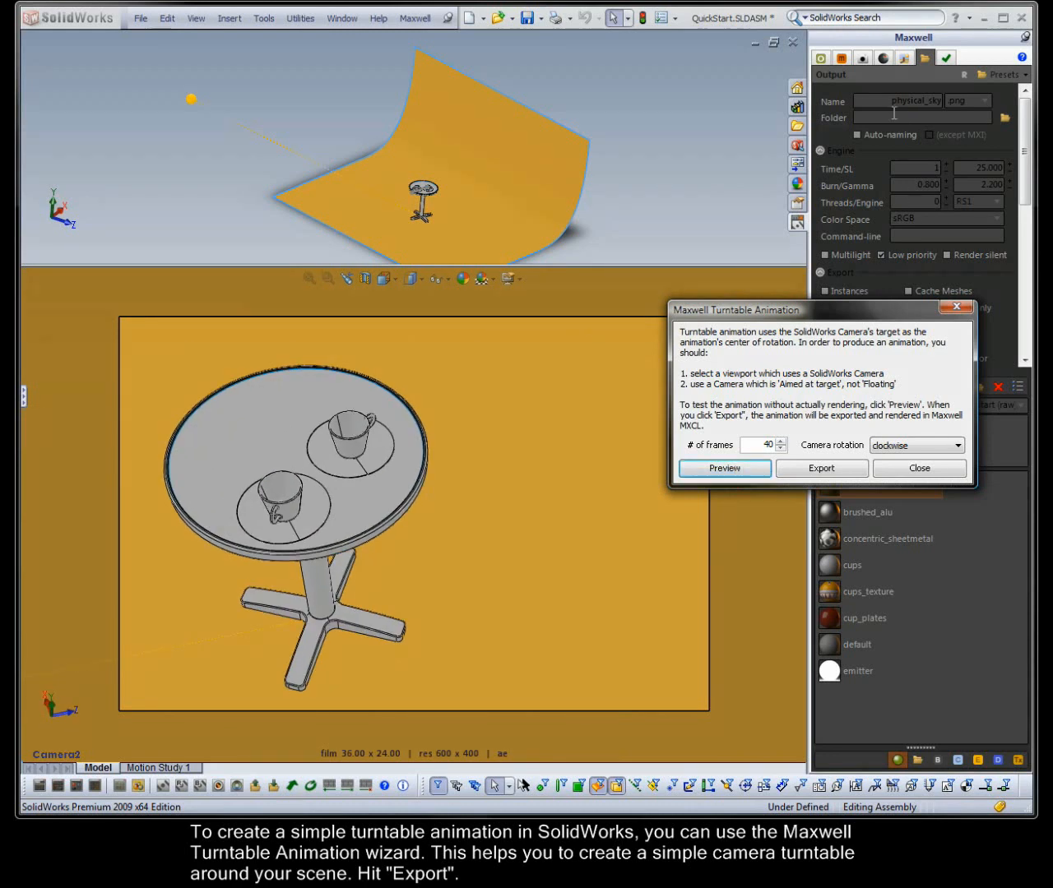
double_click(908, 101)
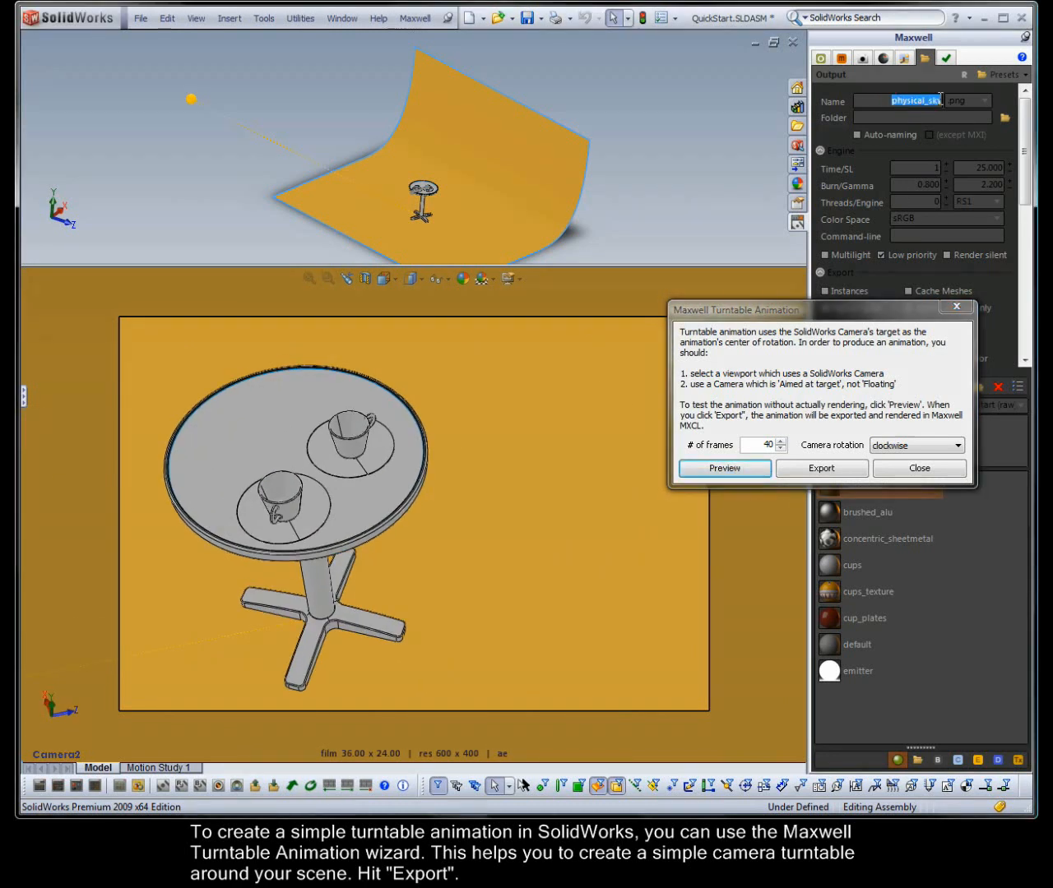
text(animation_test)
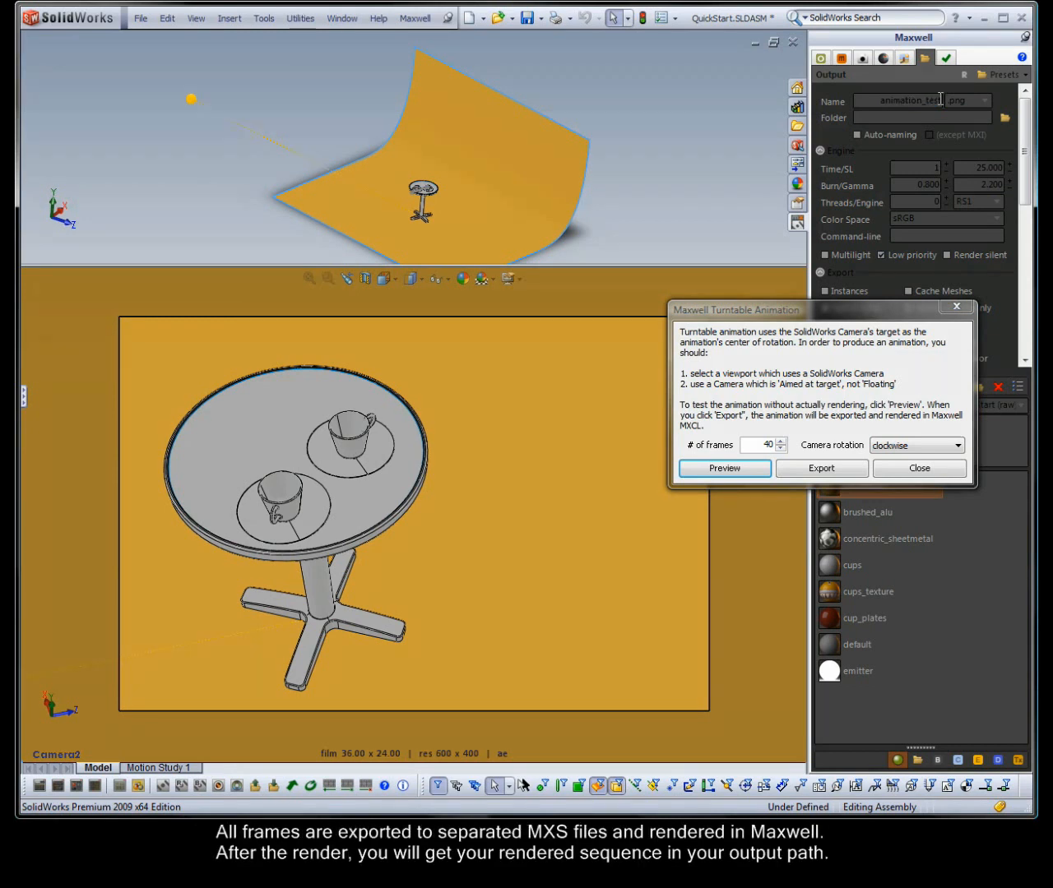
click(820, 468)
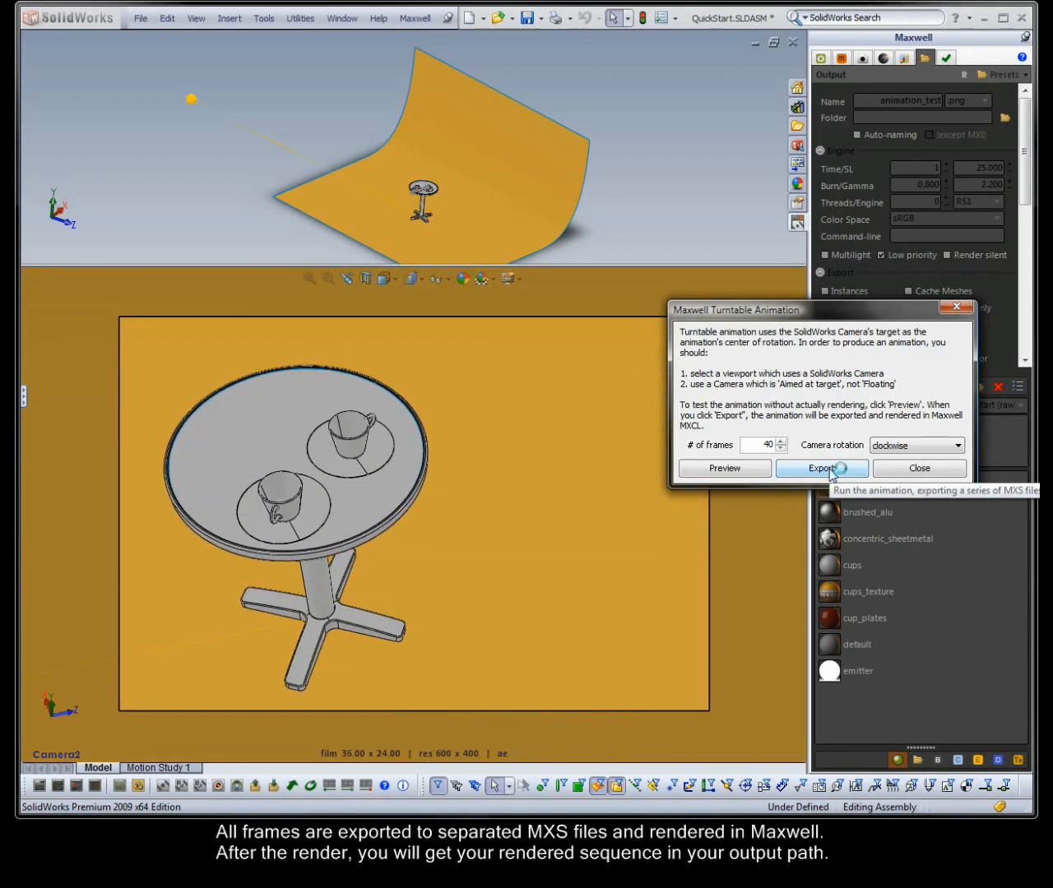
click(821, 467)
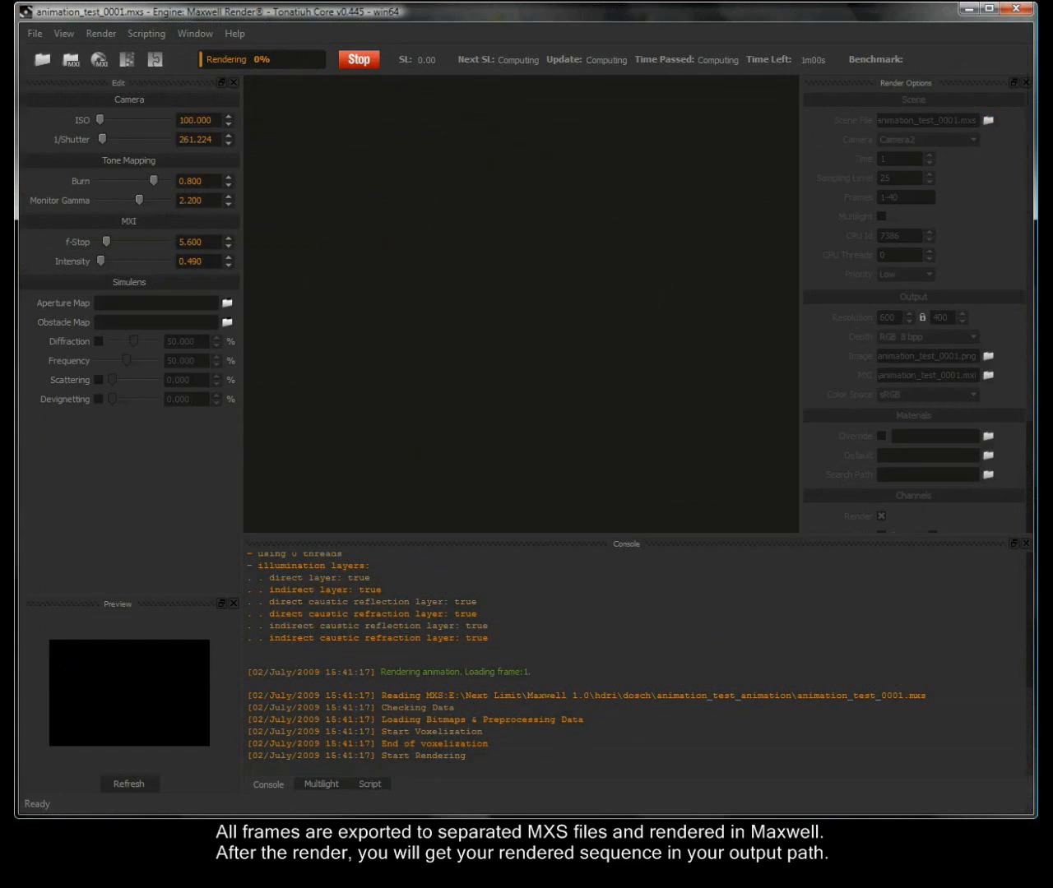